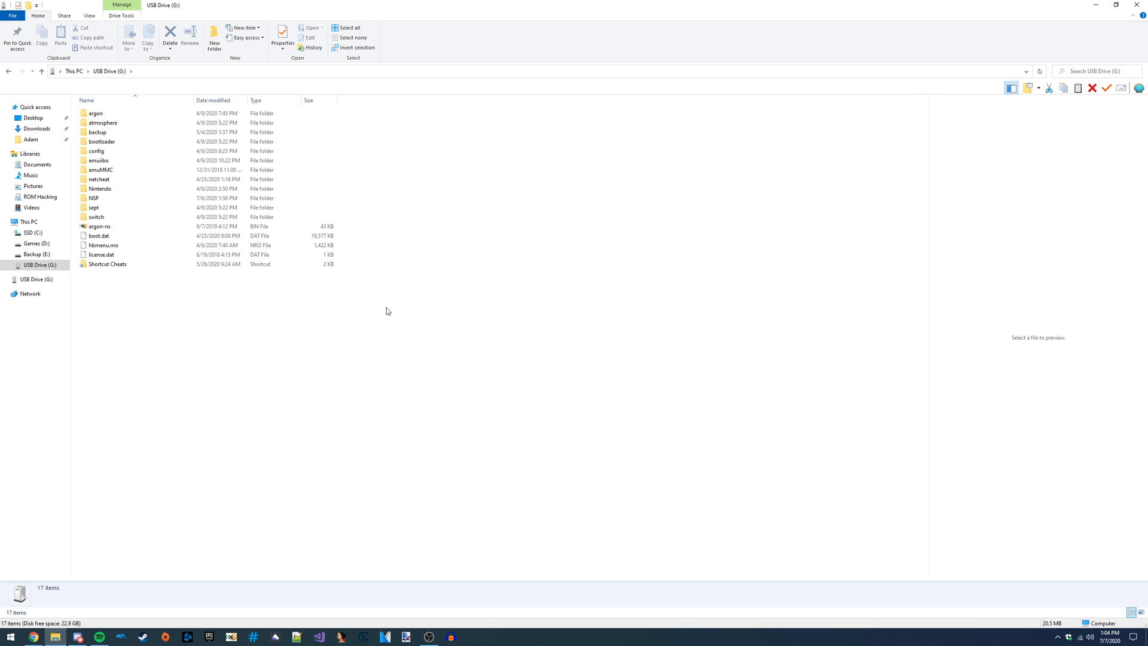
{"action": "mouse_move", "coordinate": [159, 530]}
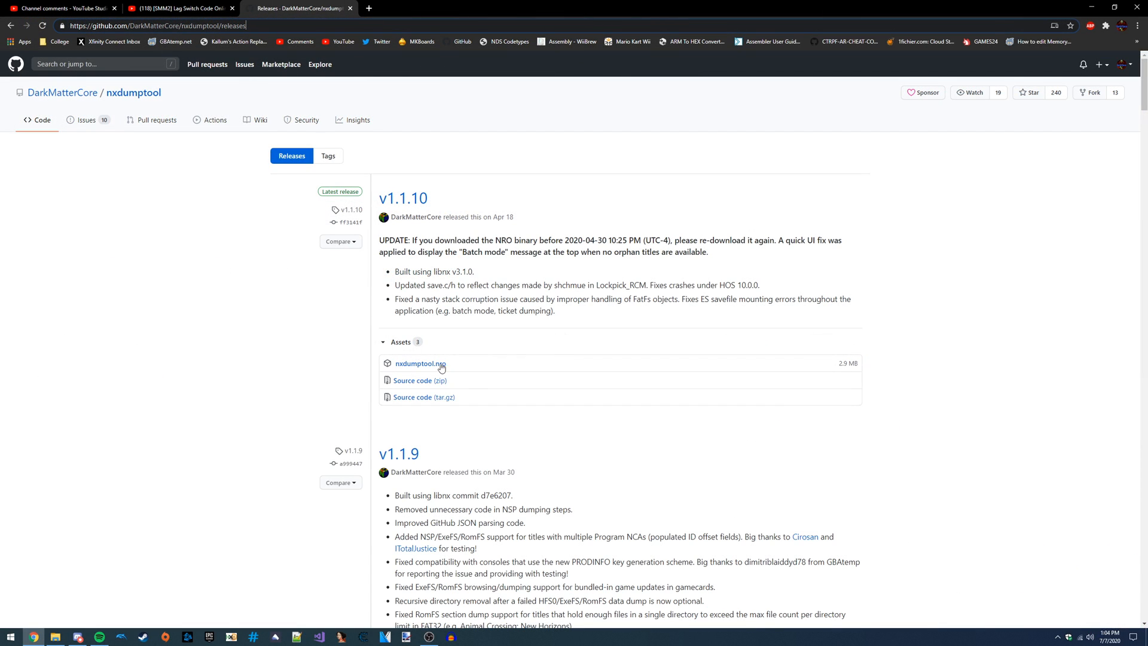
Download nxdumptool.nro from the v1.1.10 release assets.
{"action": "left_click", "coordinate": [420, 364]}
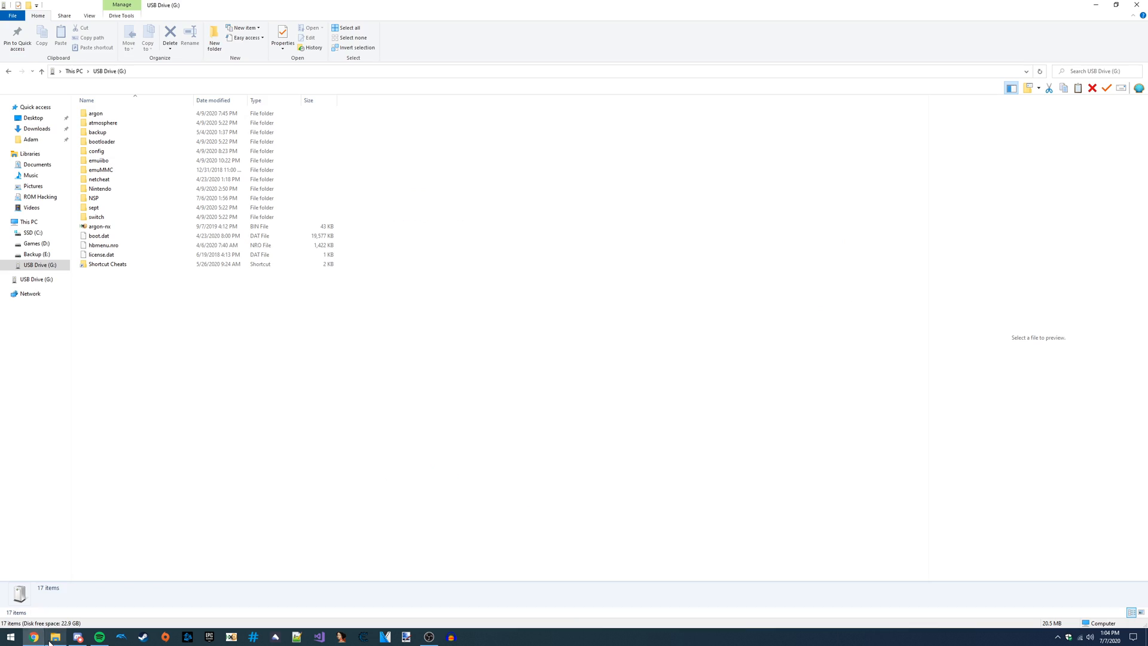
Copy nxdumptool.nro from the Downloads folder.
{"action": "left_click", "coordinate": [34, 128]}
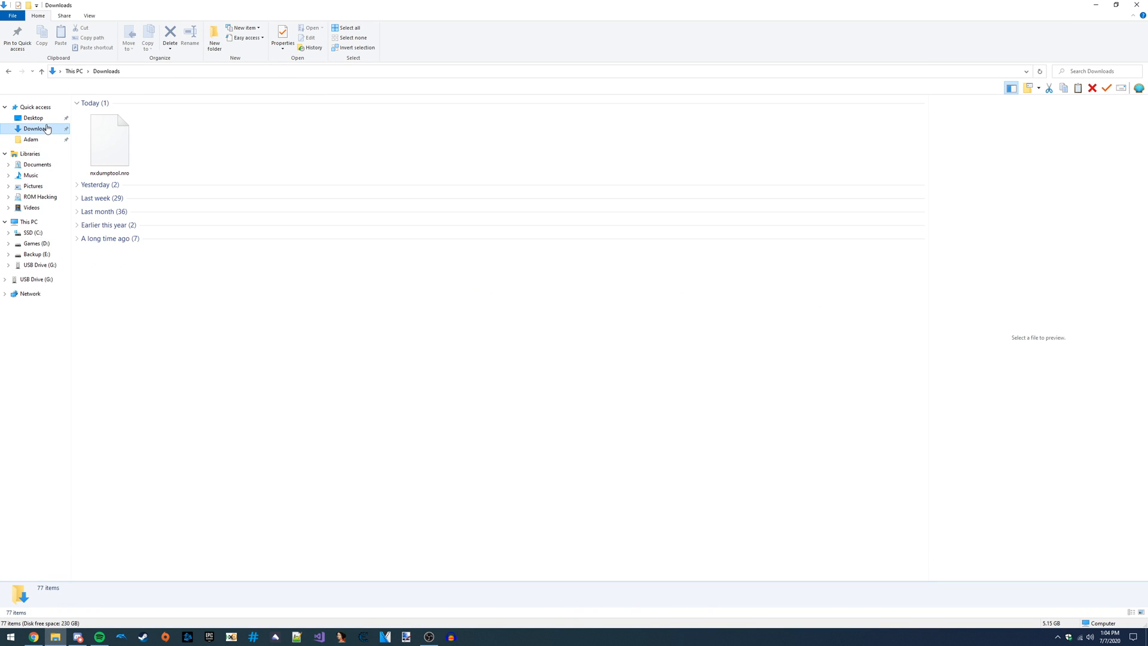
{"action": "left_click", "coordinate": [109, 143]}
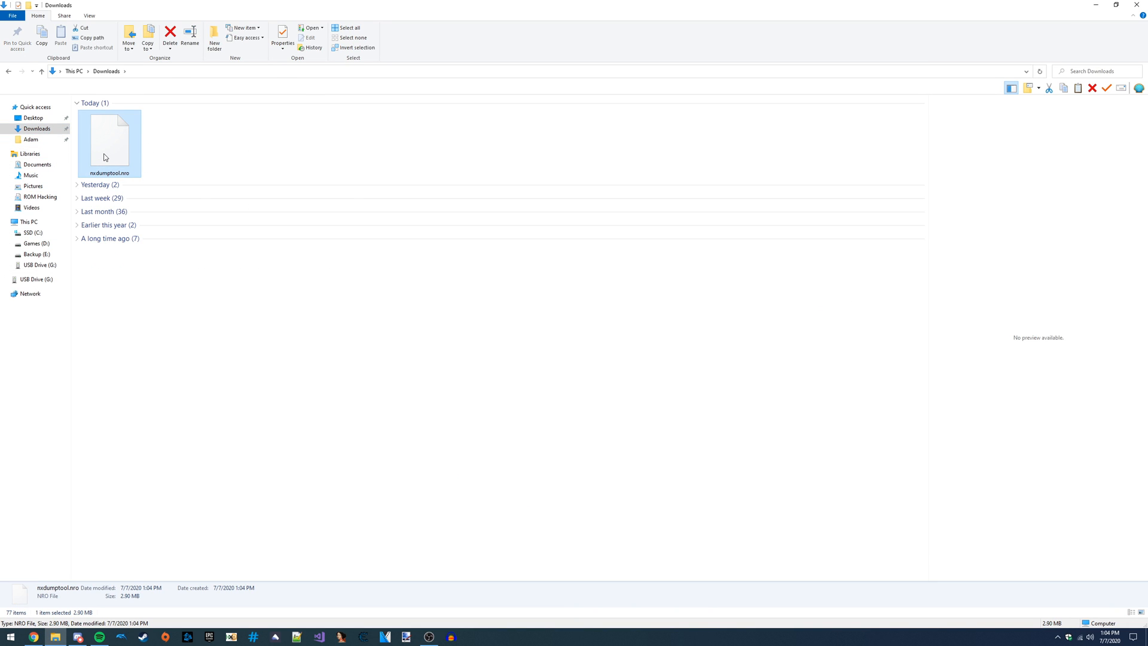
{"action": "right_click", "coordinate": [109, 142]}
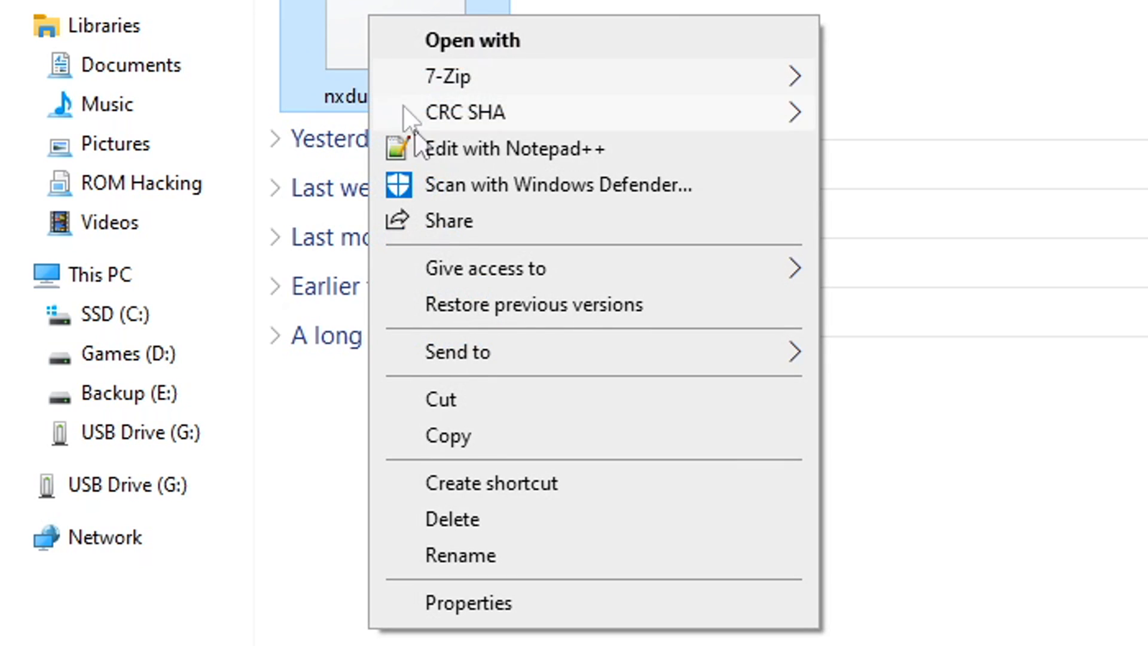
{"action": "mouse_move", "coordinate": [501, 435]}
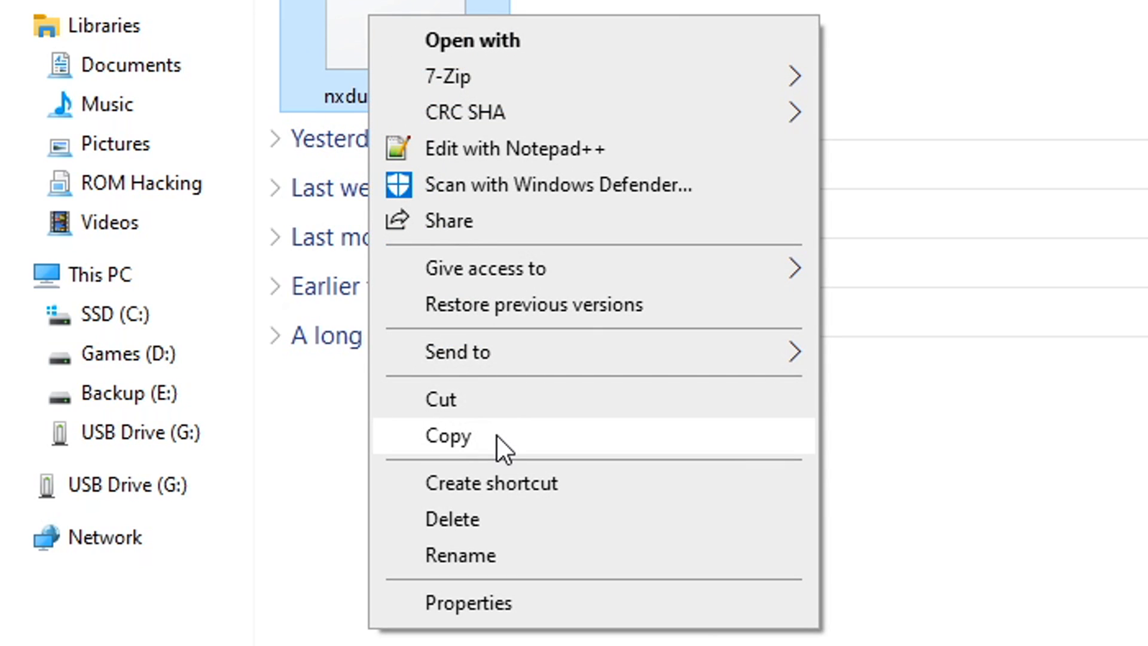
{"action": "left_click", "coordinate": [447, 436]}
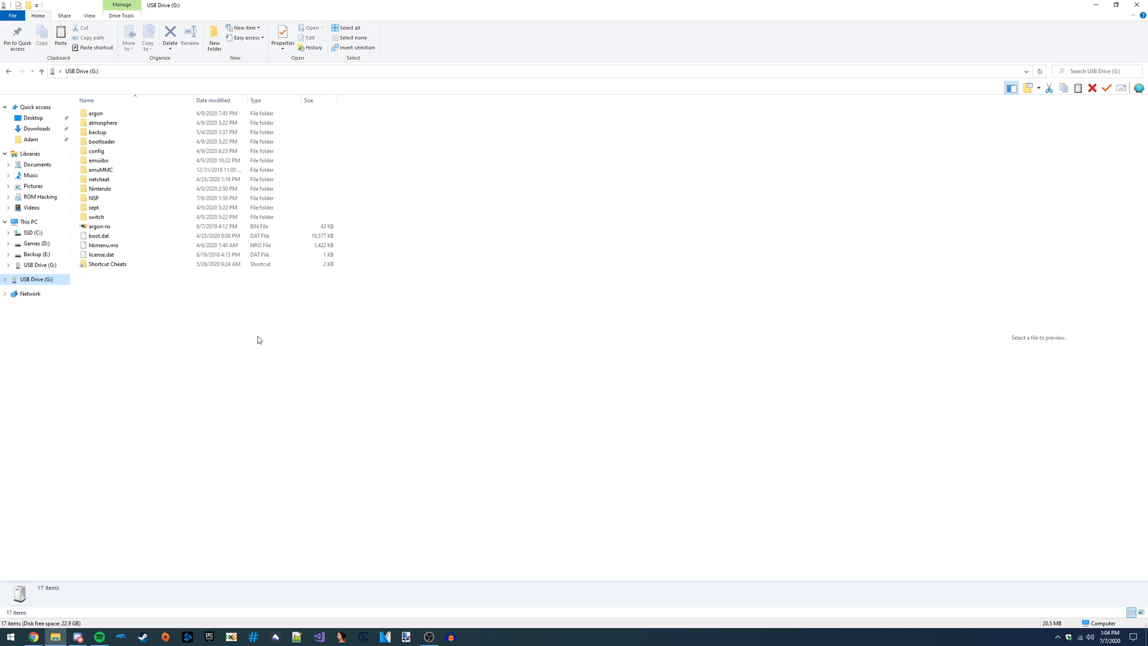
Paste nxdumptool.nro into the switch folder on USB Drive (G:) and confirm it arrived.
{"action": "left_click", "coordinate": [99, 226]}
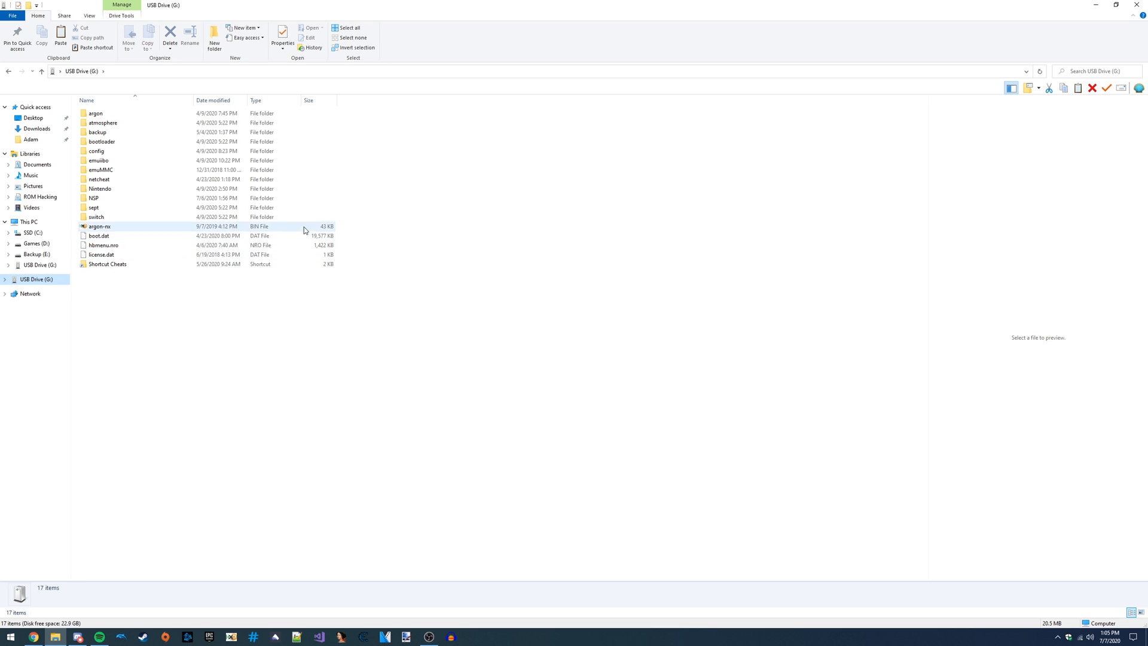
{"action": "left_click", "coordinate": [303, 353]}
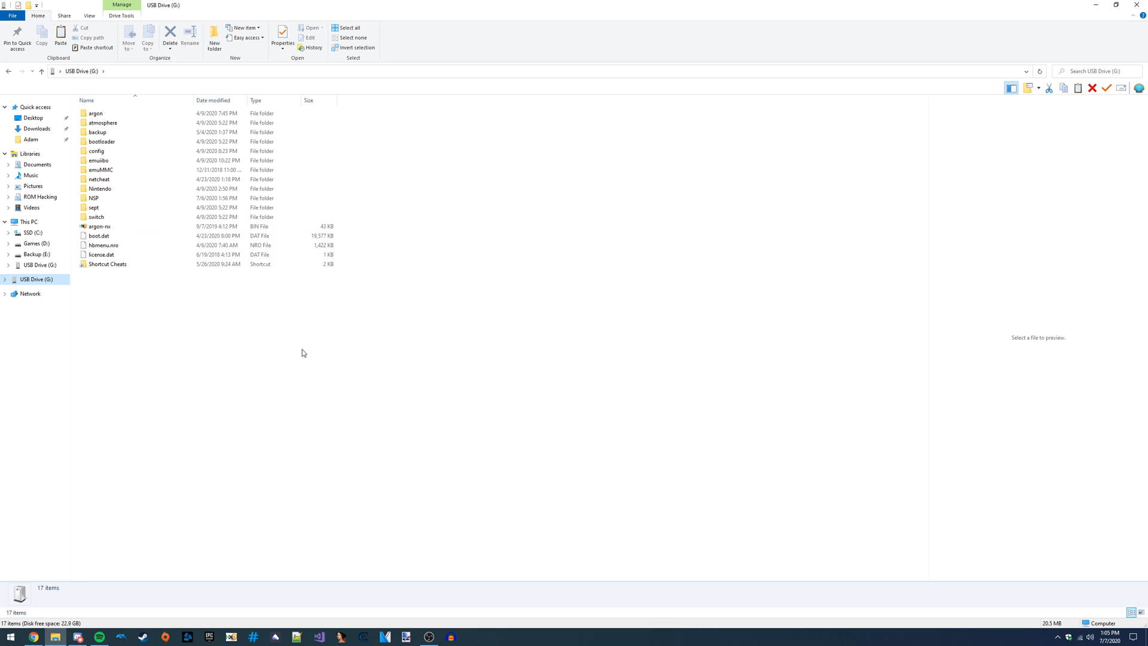
{"action": "mouse_move", "coordinate": [205, 359]}
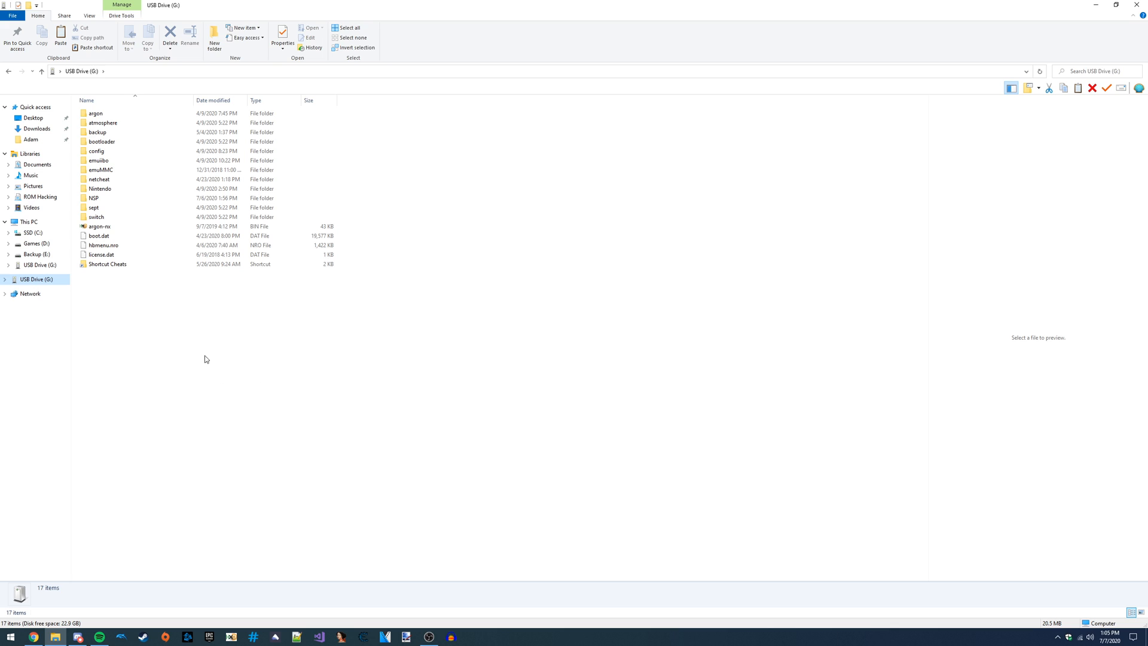
{"action": "left_click", "coordinate": [95, 216]}
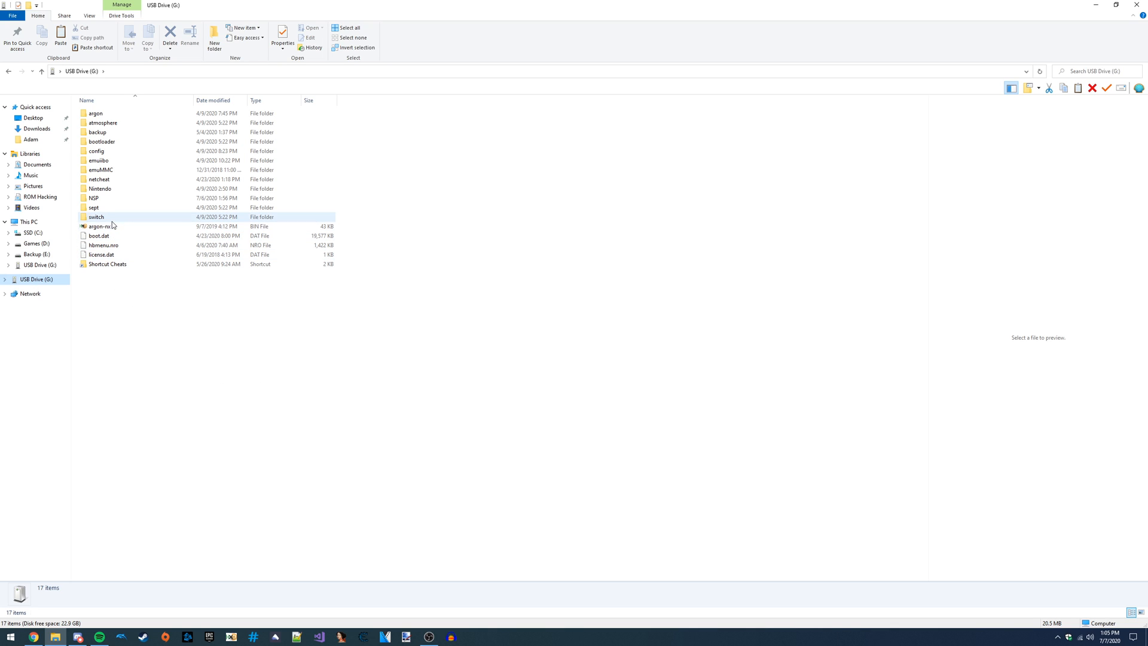
{"action": "left_click", "coordinate": [96, 216]}
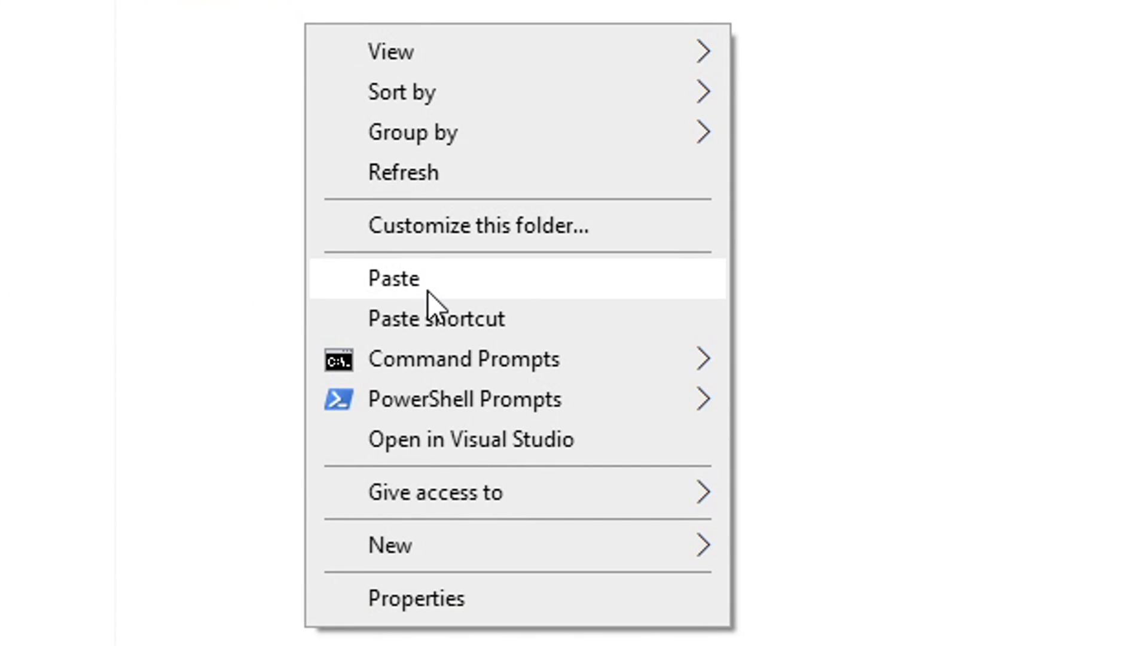
{"action": "left_click", "coordinate": [393, 278]}
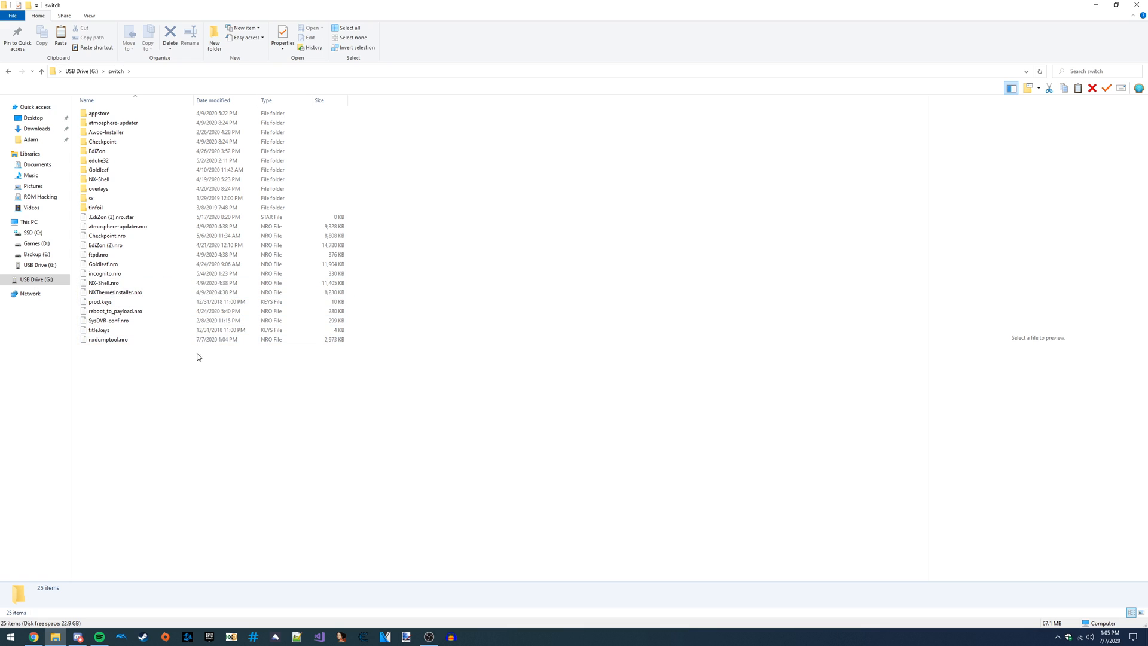
{"action": "left_click", "coordinate": [107, 338]}
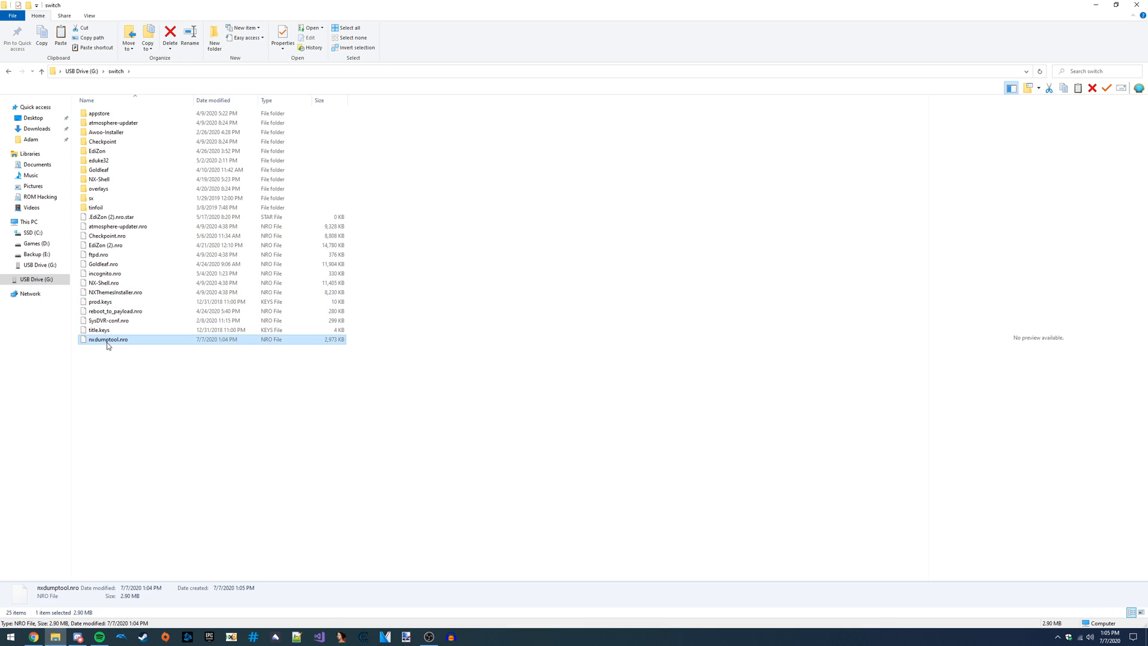
{"action": "mouse_move", "coordinate": [103, 359]}
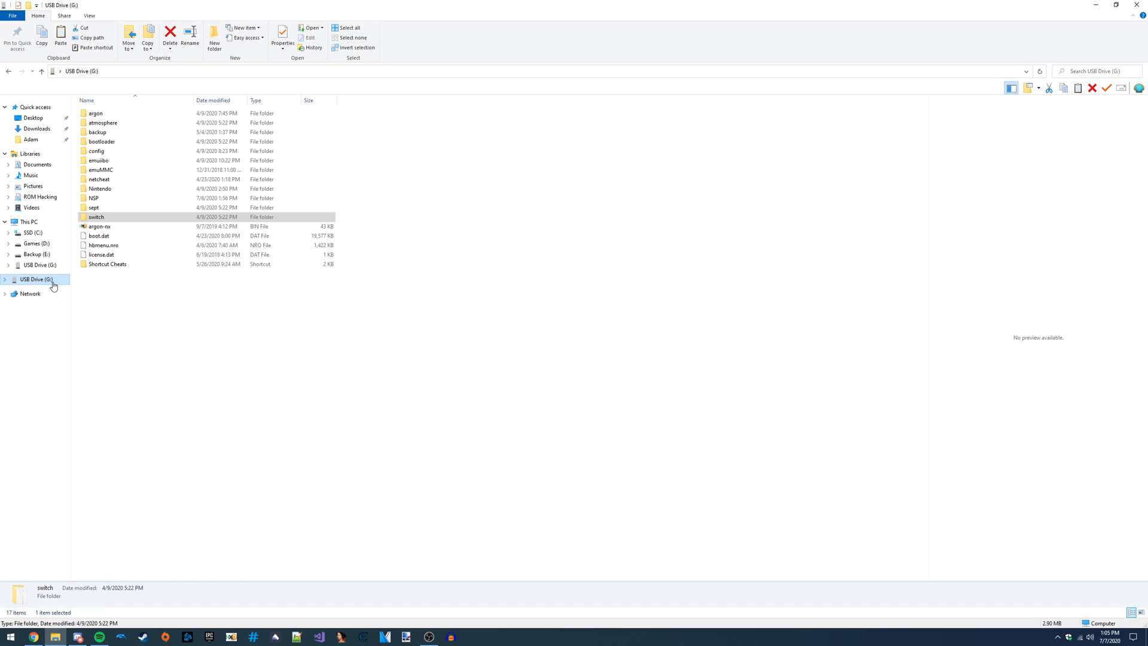
Eject the SD card and launch NXDumpTool from the homebrew menu on the Switch.
{"action": "right_click", "coordinate": [35, 279]}
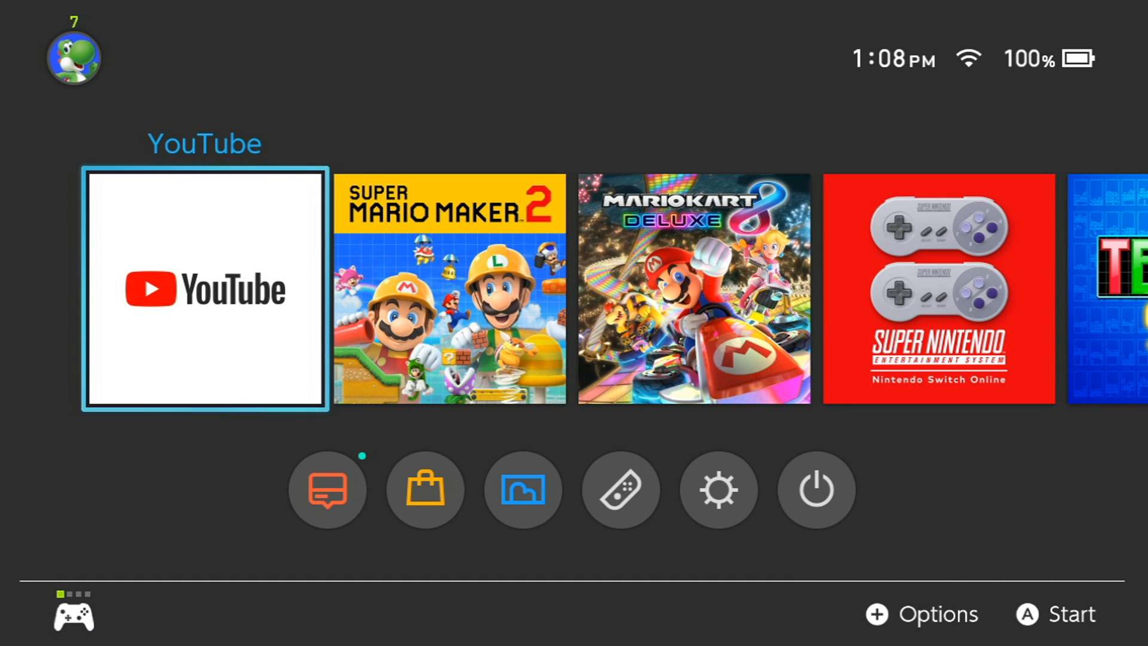
{"action": "left_click", "coordinate": [523, 489]}
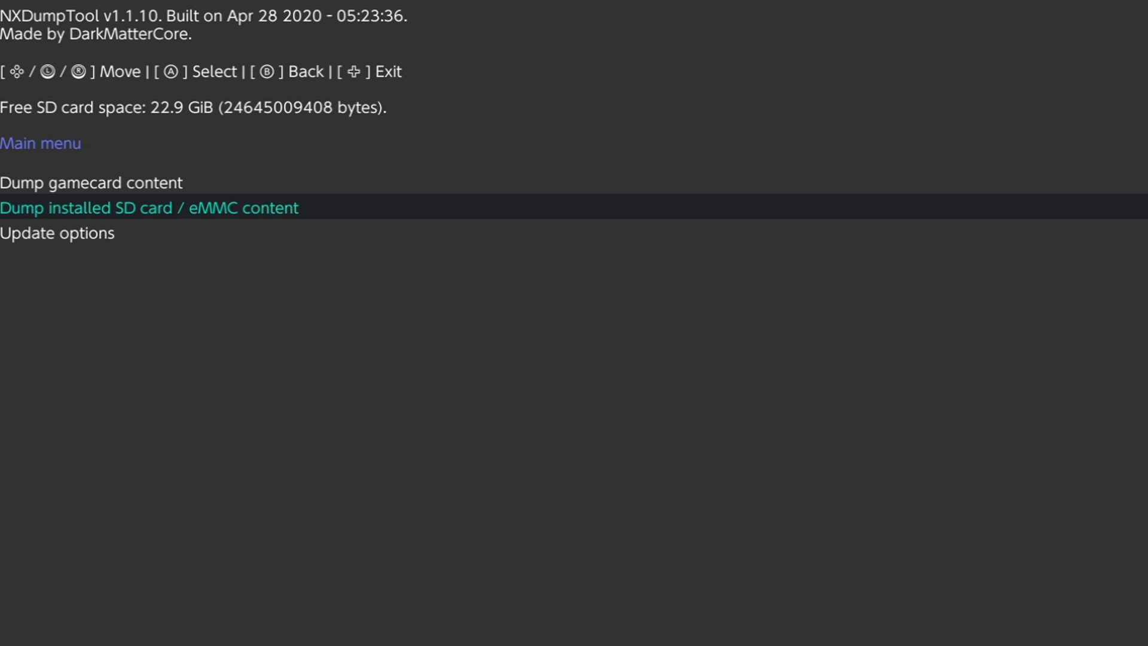
Reach Super Mario Maker 2 gamecard RomFS options with FAT32 splitting Yes and update 01009B90006DC800.
{"action": "key", "text": "Up"}
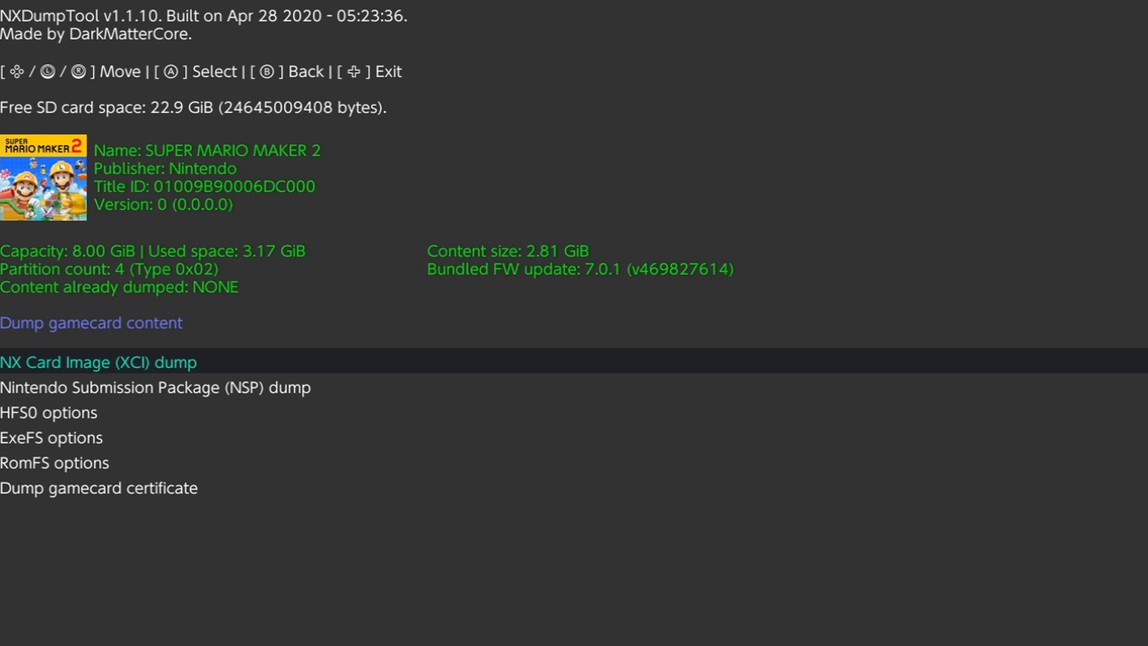
{"action": "key", "text": "Down"}
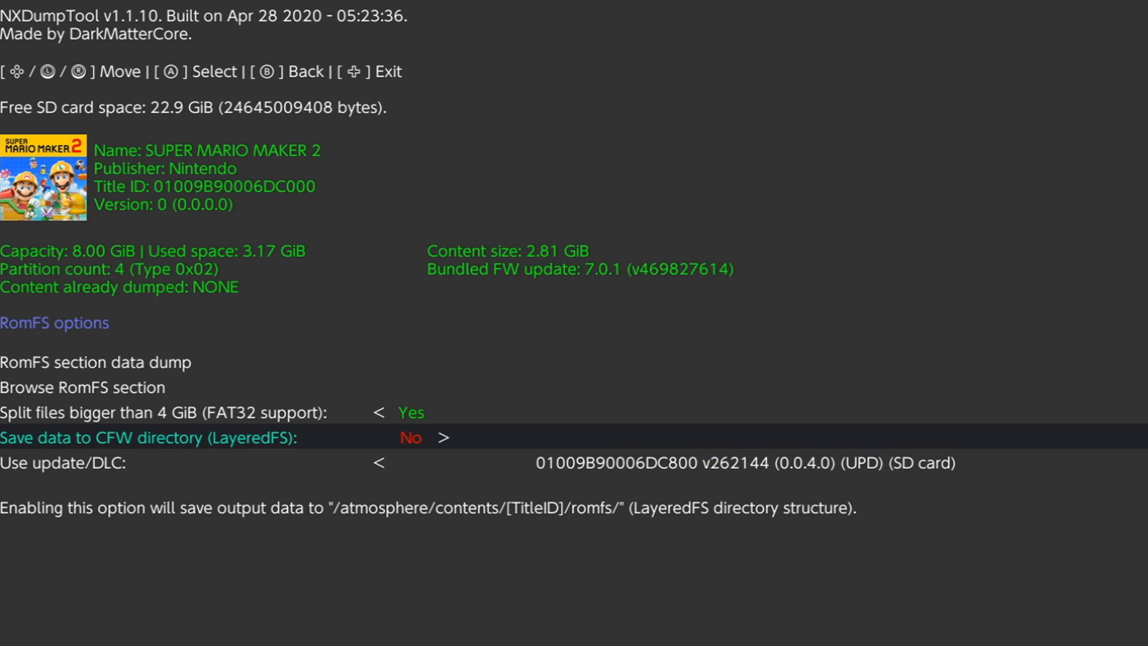
{"action": "key", "text": "Up"}
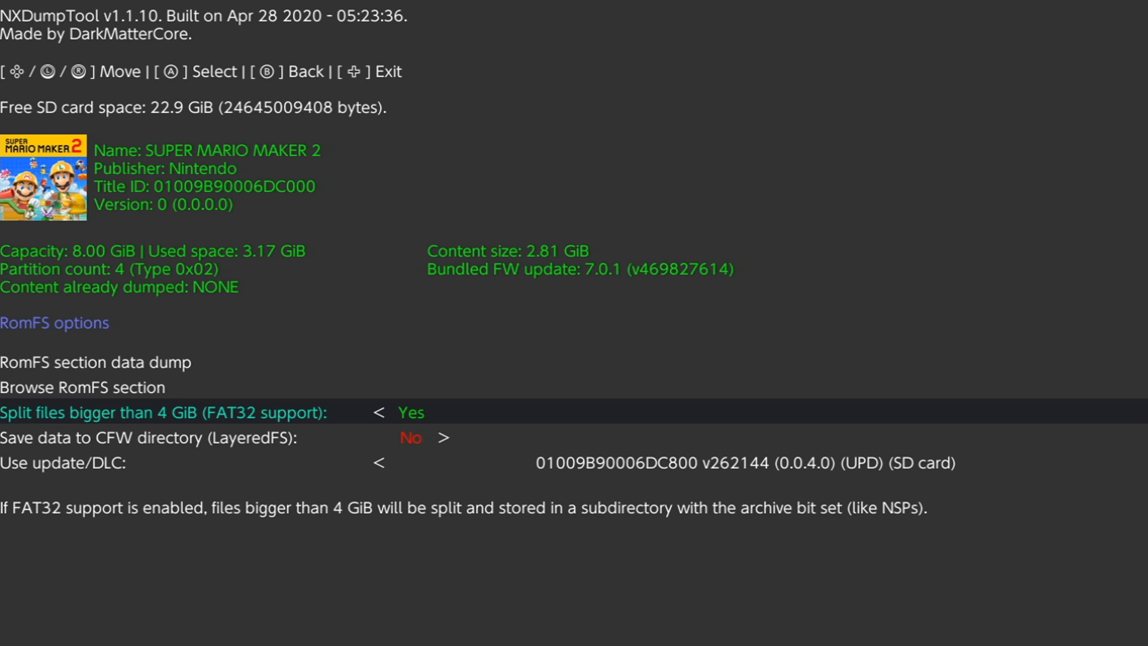
{"action": "key", "text": "Up"}
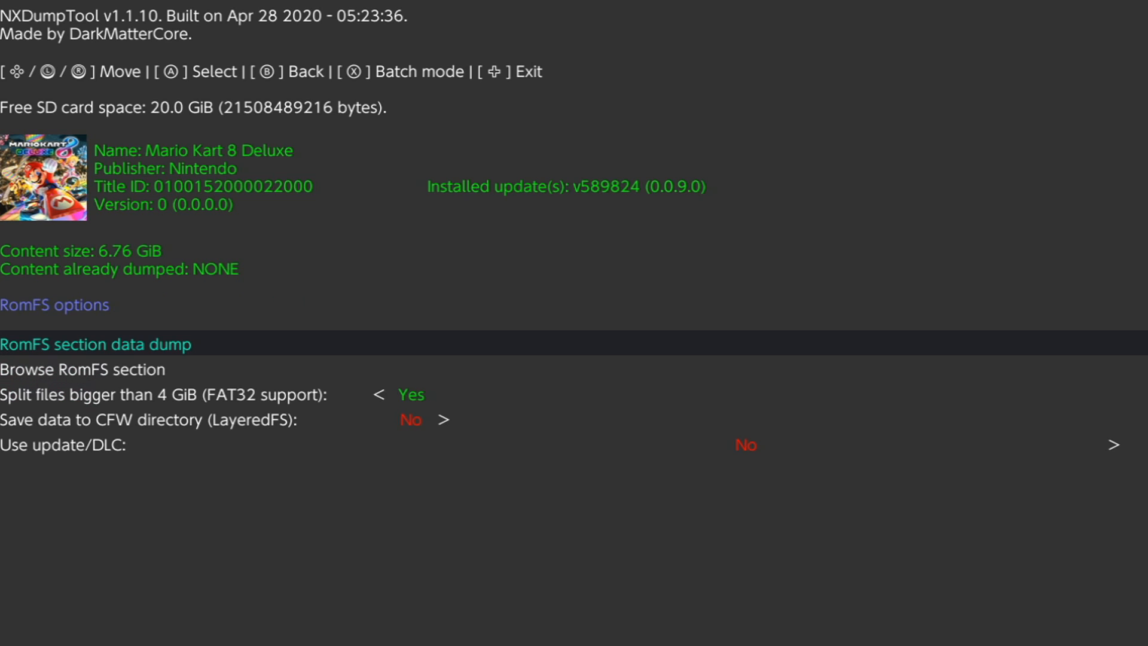
{"action": "key", "text": "Down"}
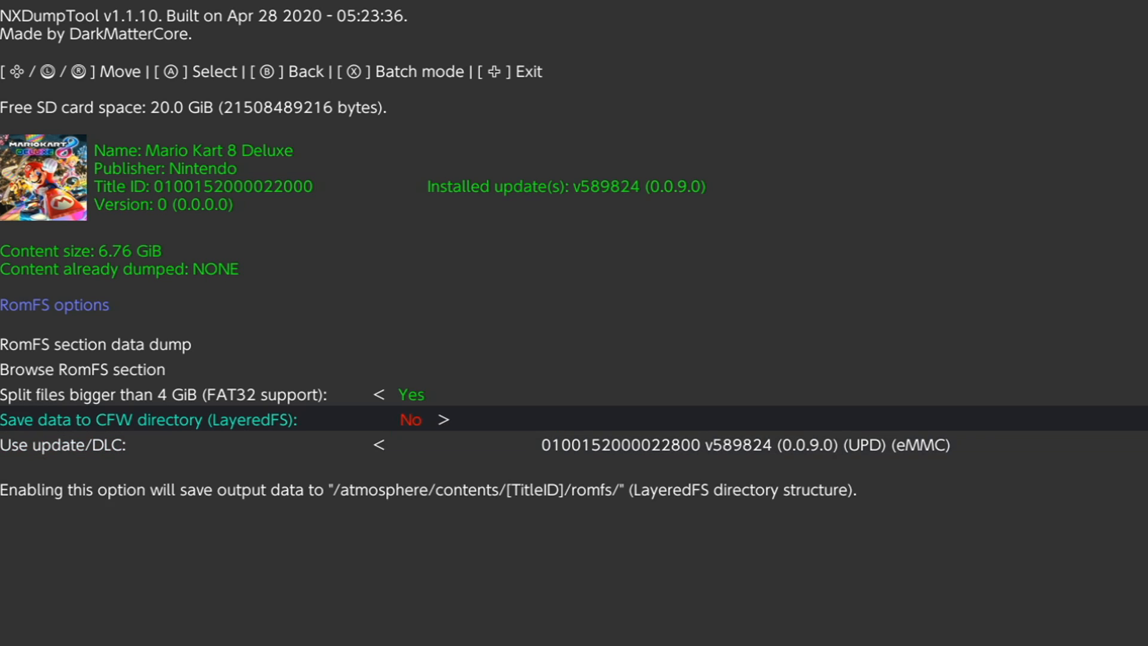
{"action": "key", "text": "up"}
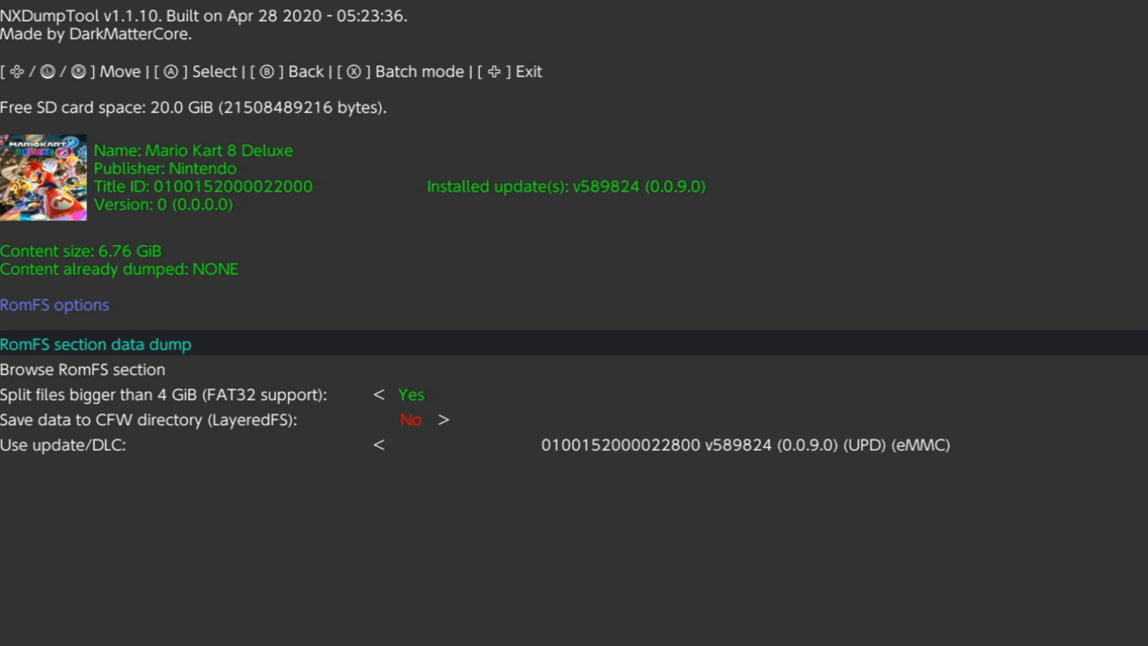
Start the Mario Kart 8 Deluxe RomFS section data dump.
{"action": "left_click", "coordinate": [96, 344]}
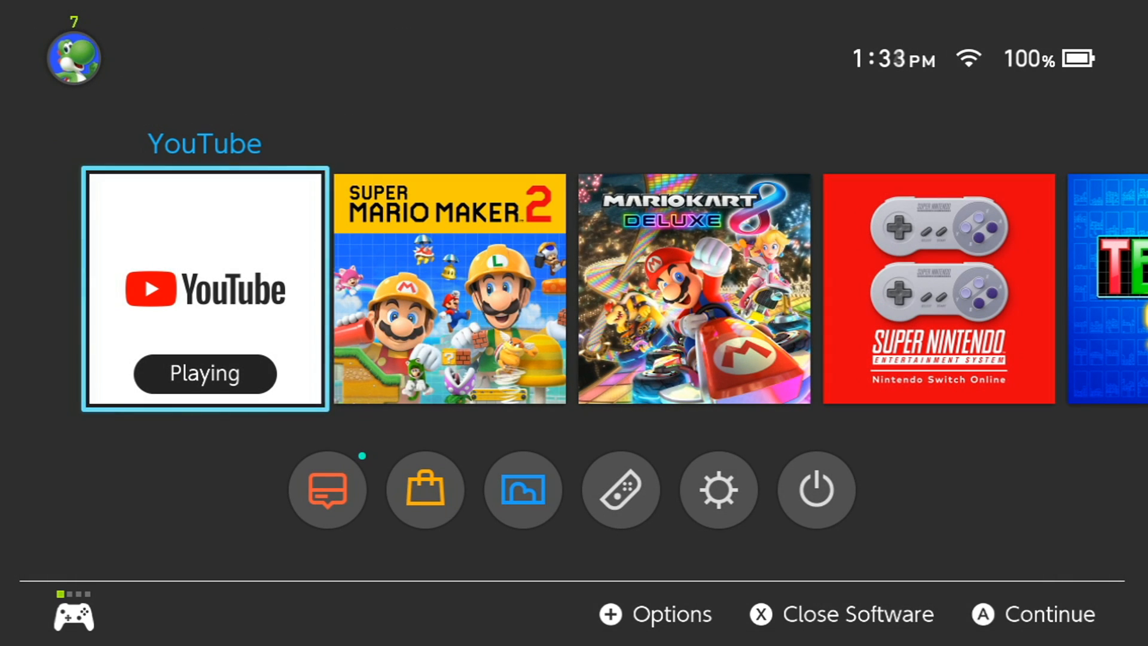
Close the suspended YouTube software and return to the HOME Menu game library.
{"action": "left_click", "coordinate": [839, 614]}
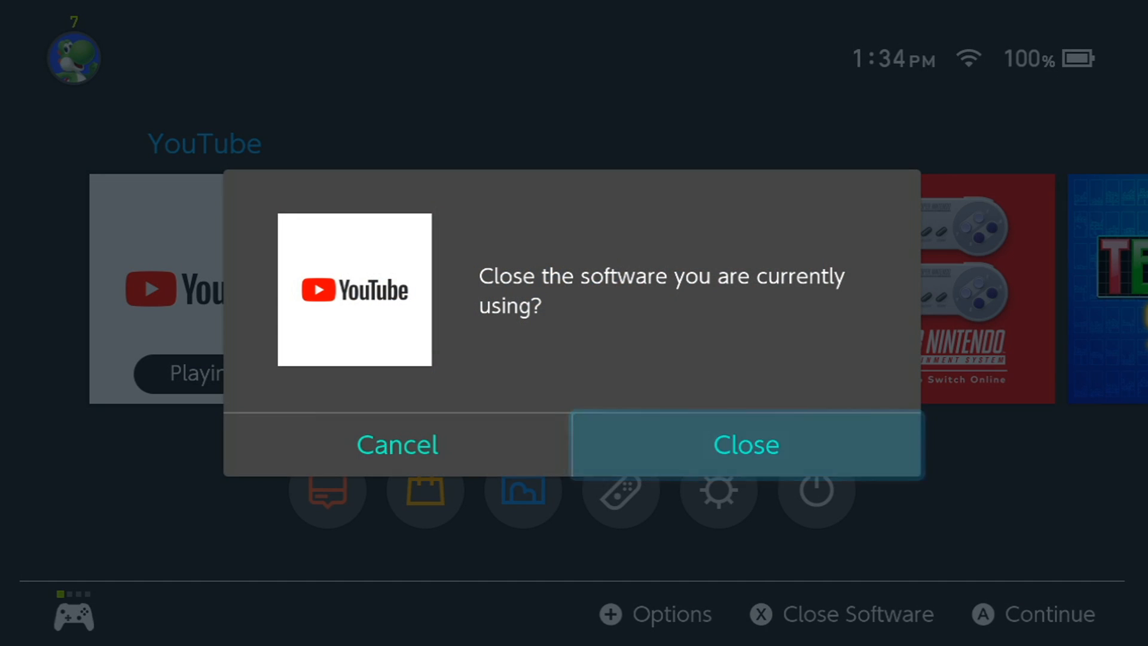
{"action": "left_click", "coordinate": [745, 445]}
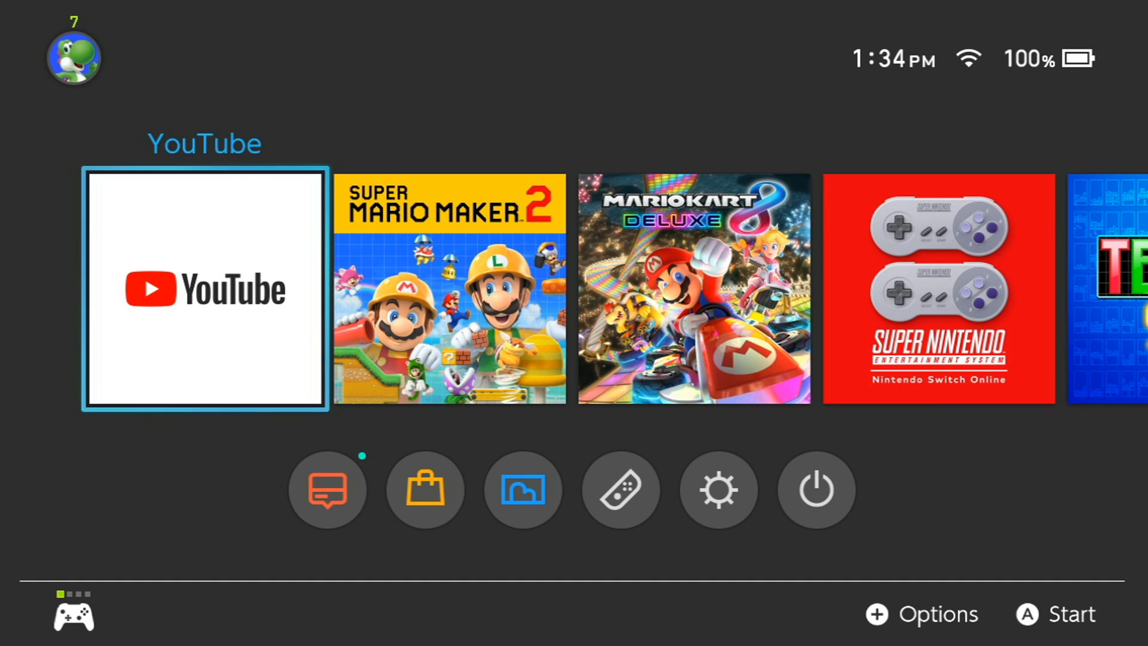
{"action": "left_click", "coordinate": [204, 288]}
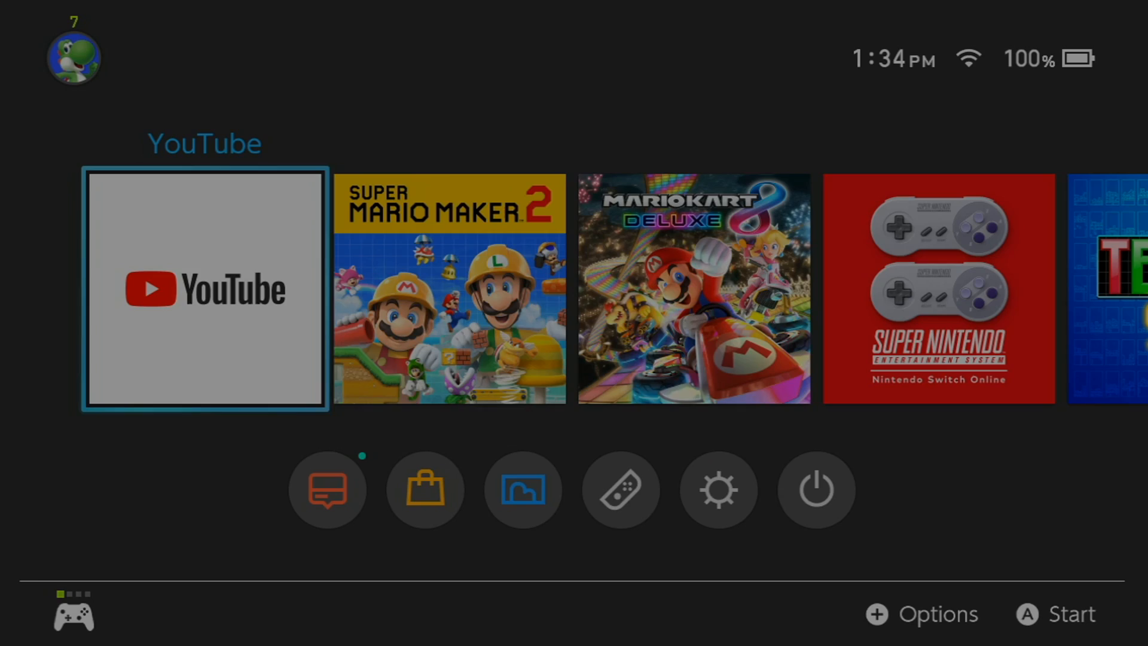
{"action": "left_click", "coordinate": [815, 488]}
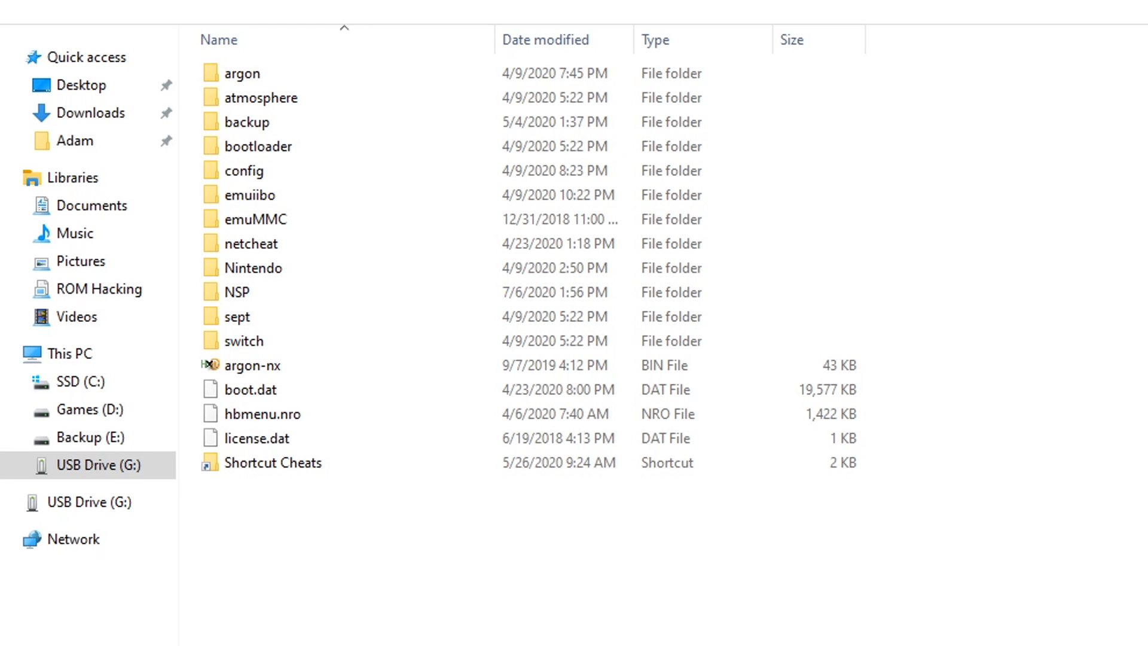
Browse USB Drive (G:) into switch > nxdumptool and open the RomFS dump folder.
{"action": "left_click", "coordinate": [252, 366]}
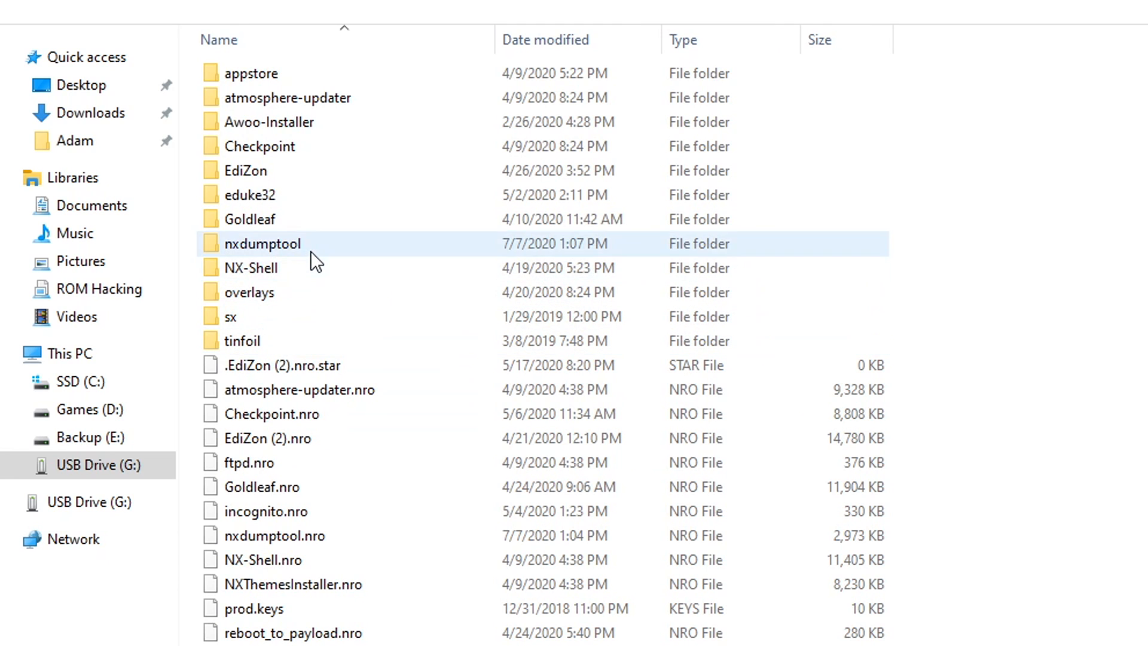
{"action": "left_click", "coordinate": [262, 242]}
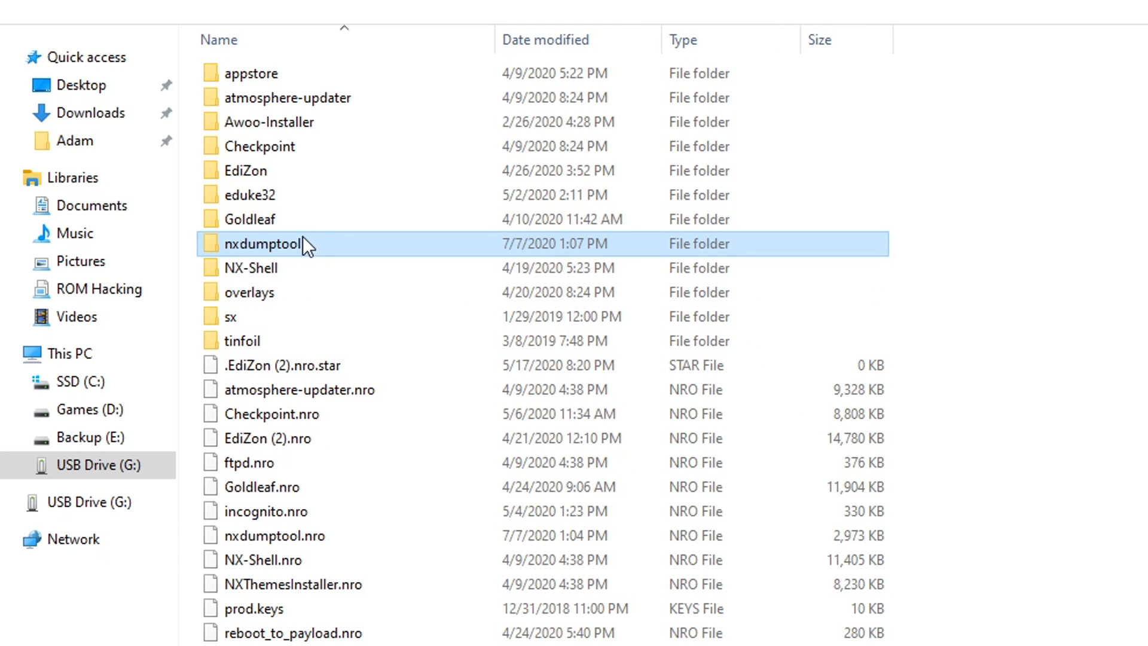
{"action": "double_click", "coordinate": [267, 242]}
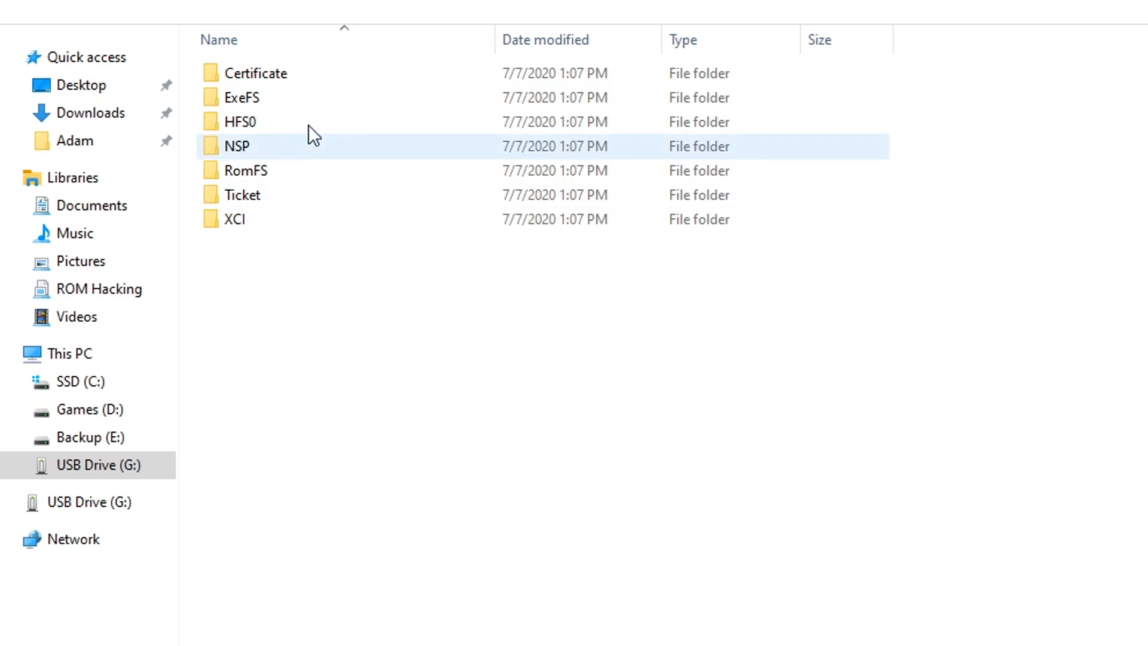
{"action": "left_click", "coordinate": [596, 344]}
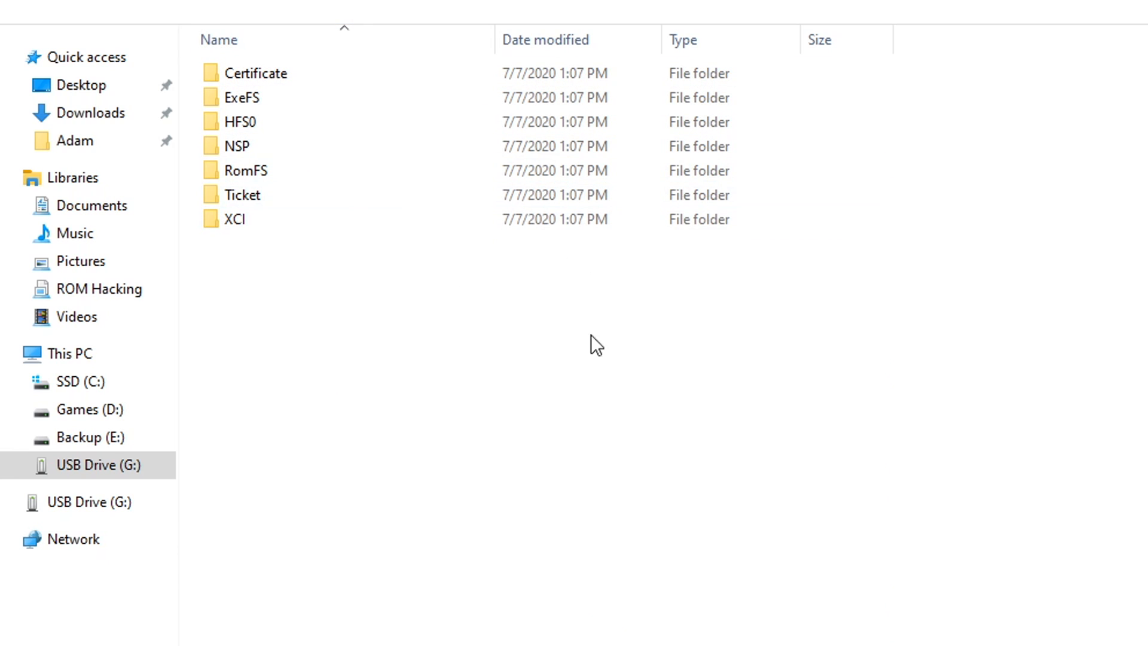
{"action": "left_click", "coordinate": [243, 169]}
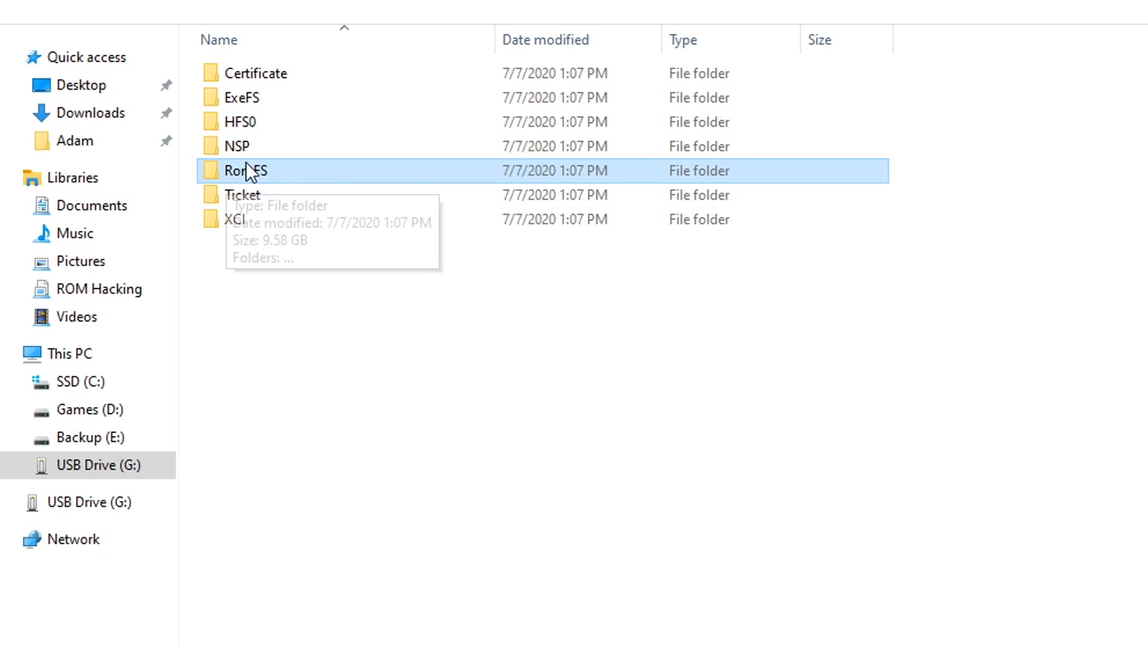
{"action": "mouse_move", "coordinate": [276, 171]}
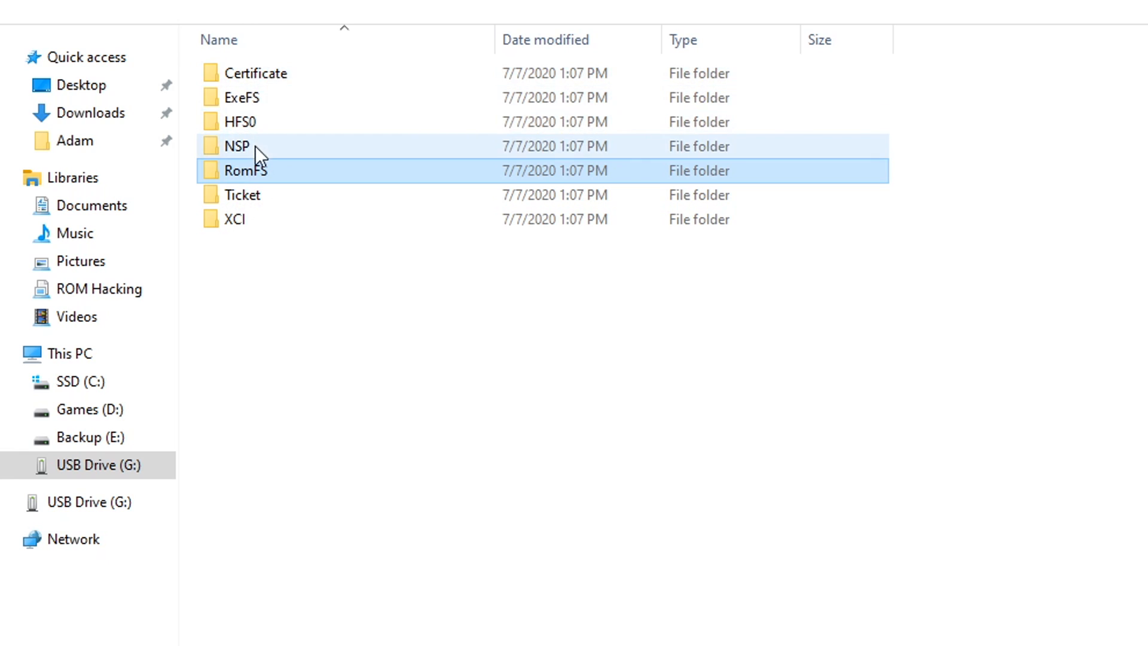
{"action": "left_click", "coordinate": [244, 170]}
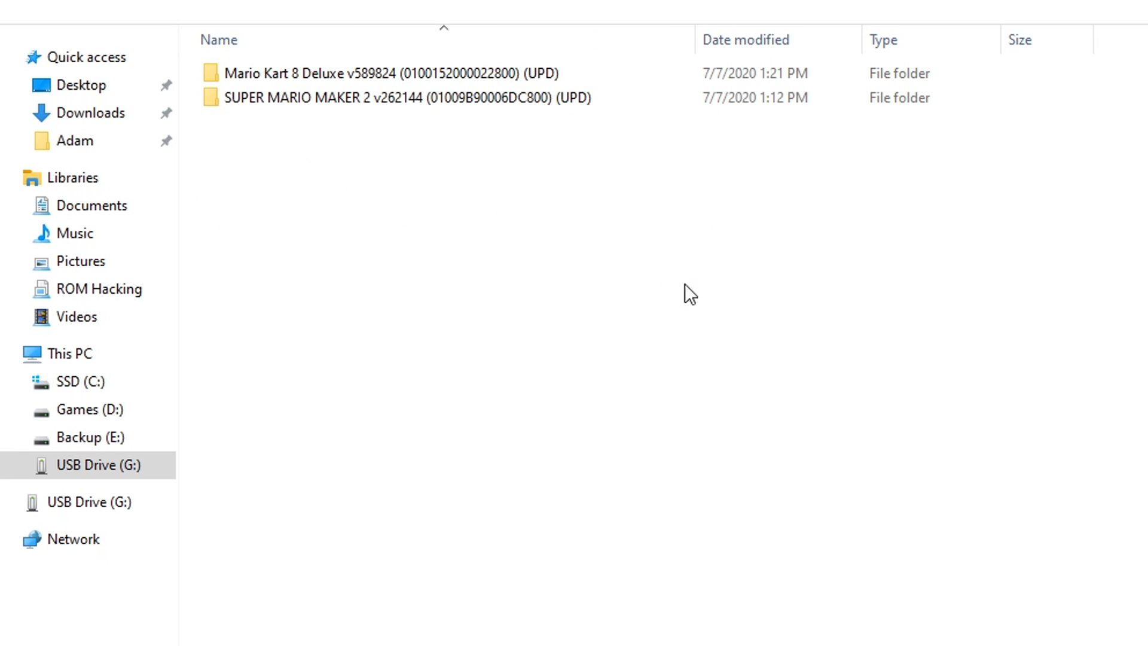
{"action": "mouse_move", "coordinate": [829, 457]}
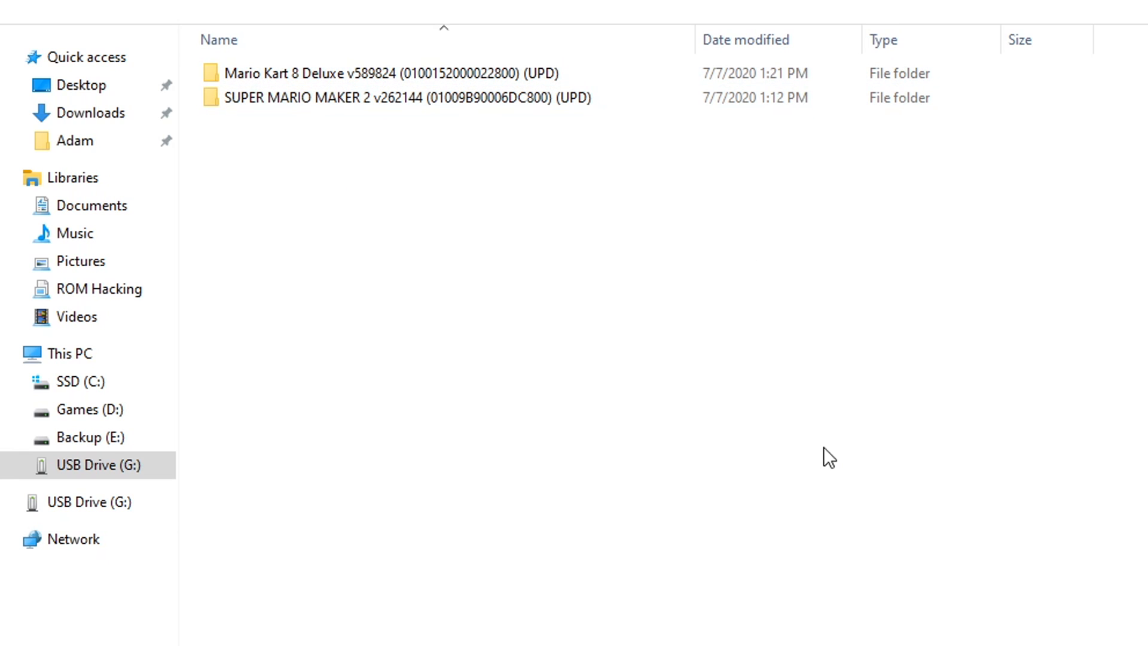
Open the SUPER MARIO MAKER 2 dump's Course folder and scroll through its lesson and quest .szs files.
{"action": "left_click", "coordinate": [403, 96]}
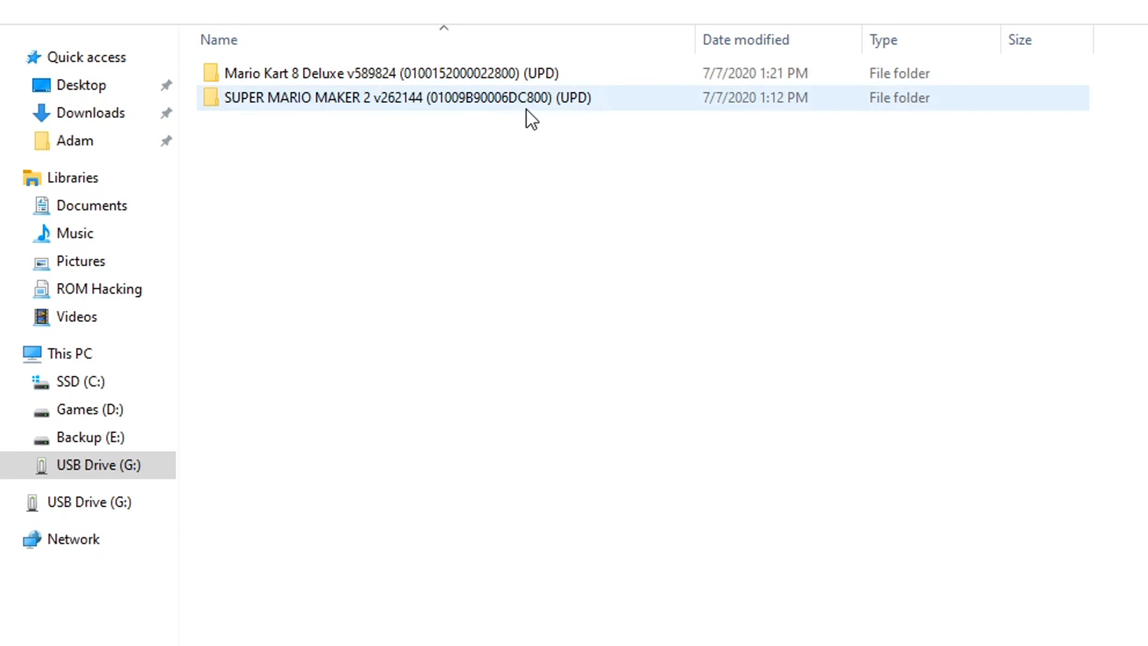
{"action": "double_click", "coordinate": [409, 97]}
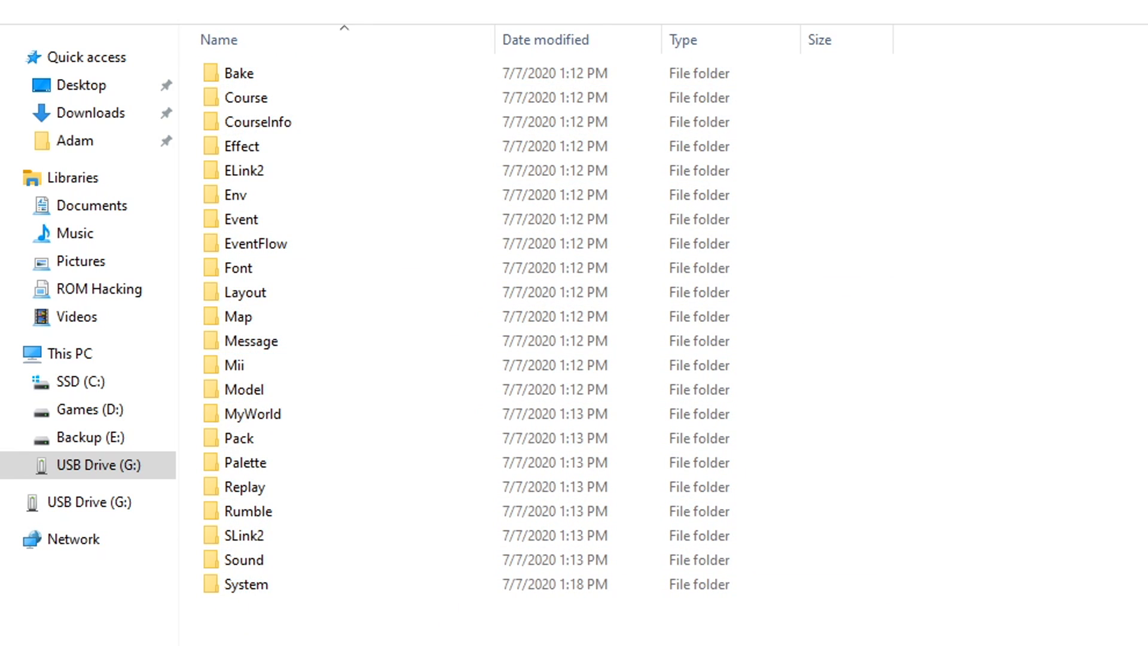
{"action": "left_click", "coordinate": [245, 96]}
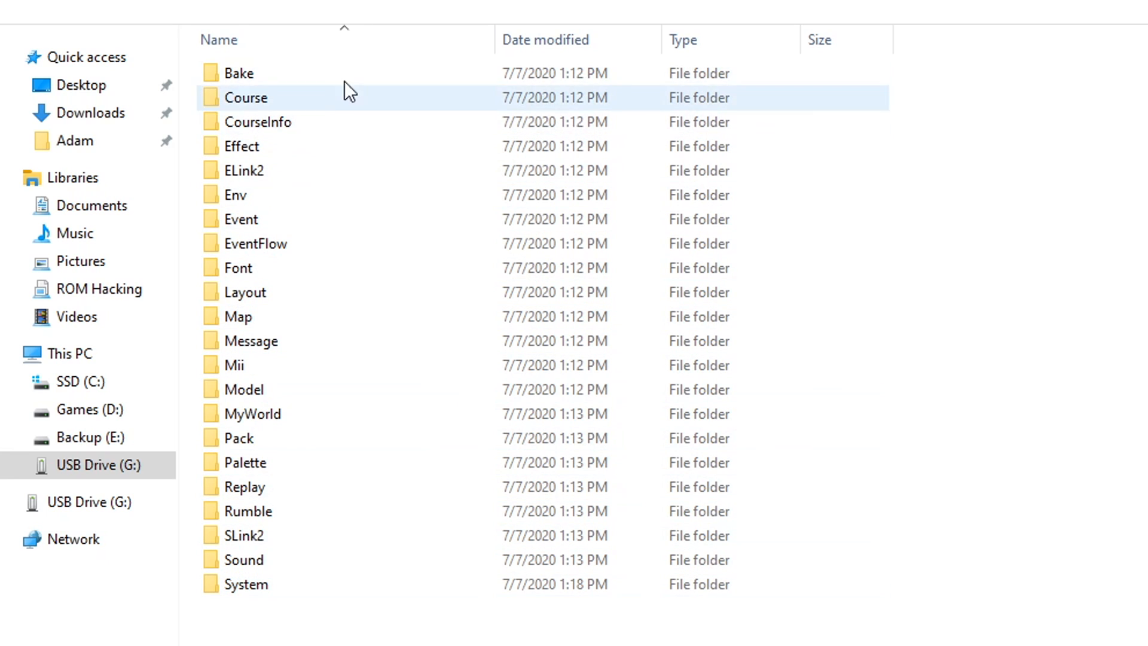
{"action": "left_click", "coordinate": [251, 412]}
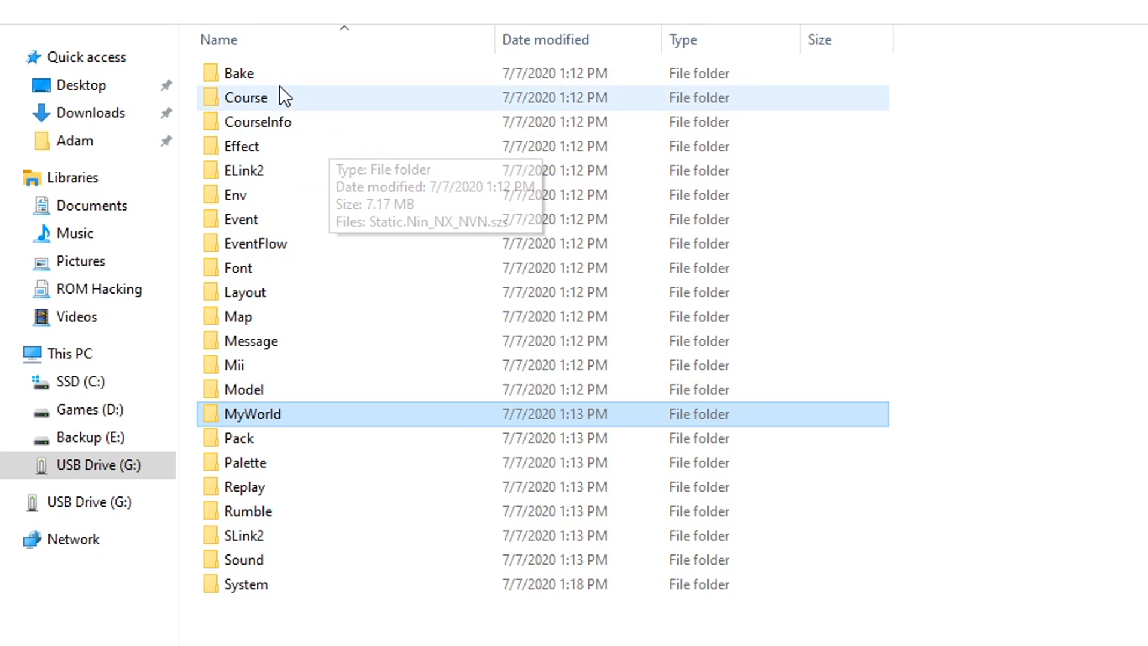
{"action": "double_click", "coordinate": [246, 97]}
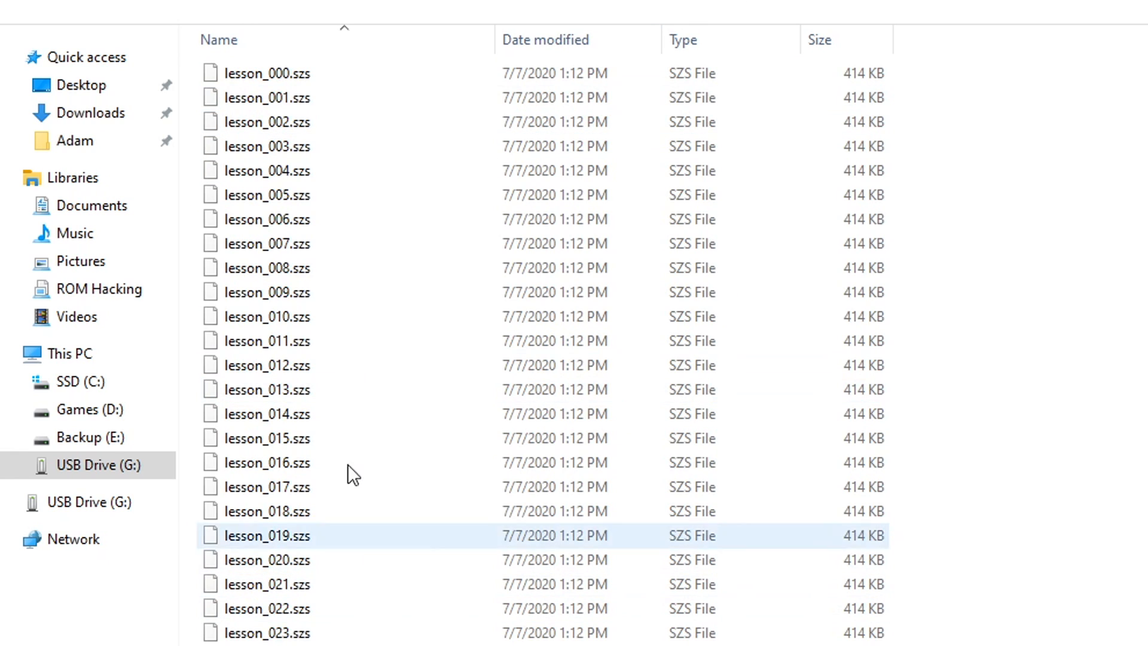
{"action": "scroll", "scroll_direction": "down", "scroll_amount": 3}
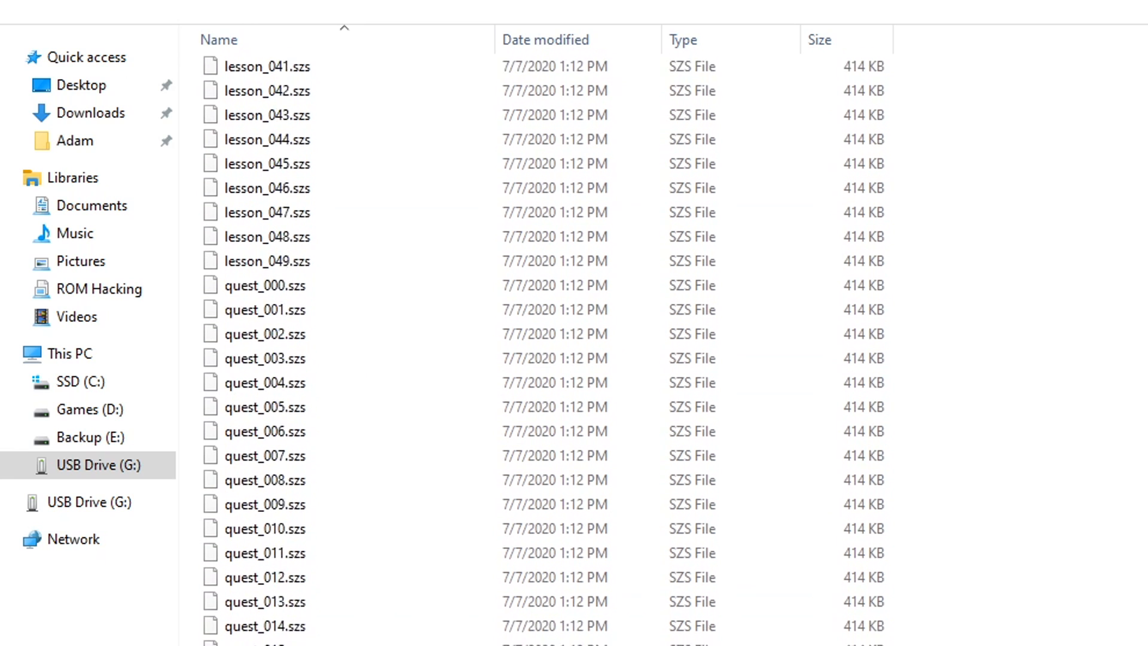
{"action": "scroll", "scroll_direction": "down", "scroll_amount": 3}
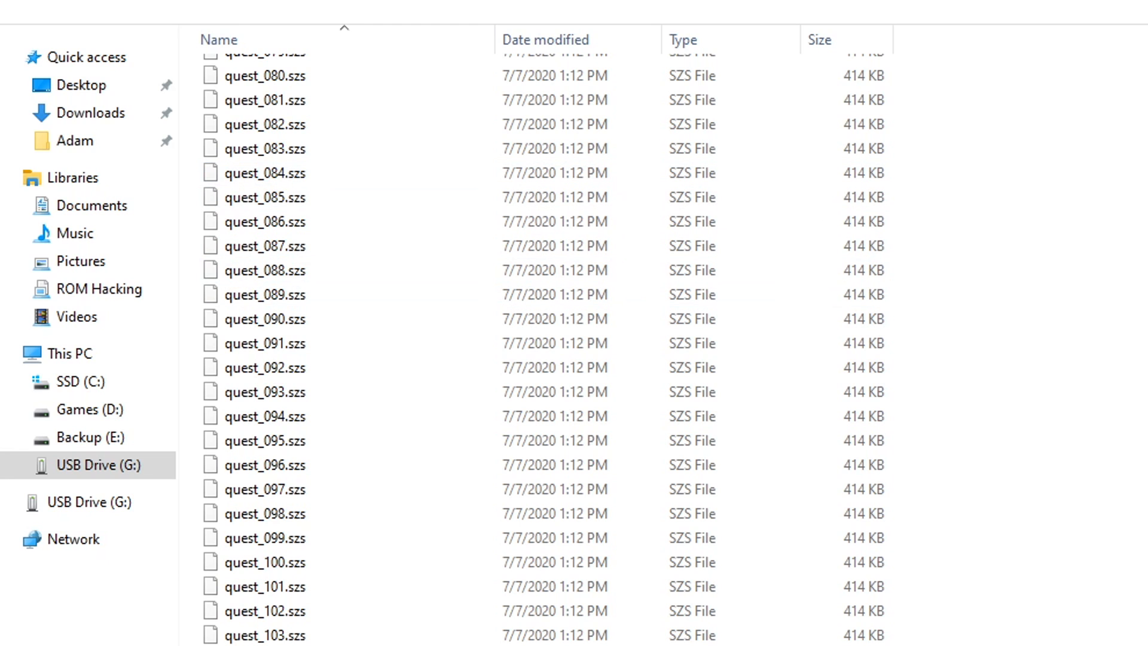
{"action": "mouse_move", "coordinate": [505, 472]}
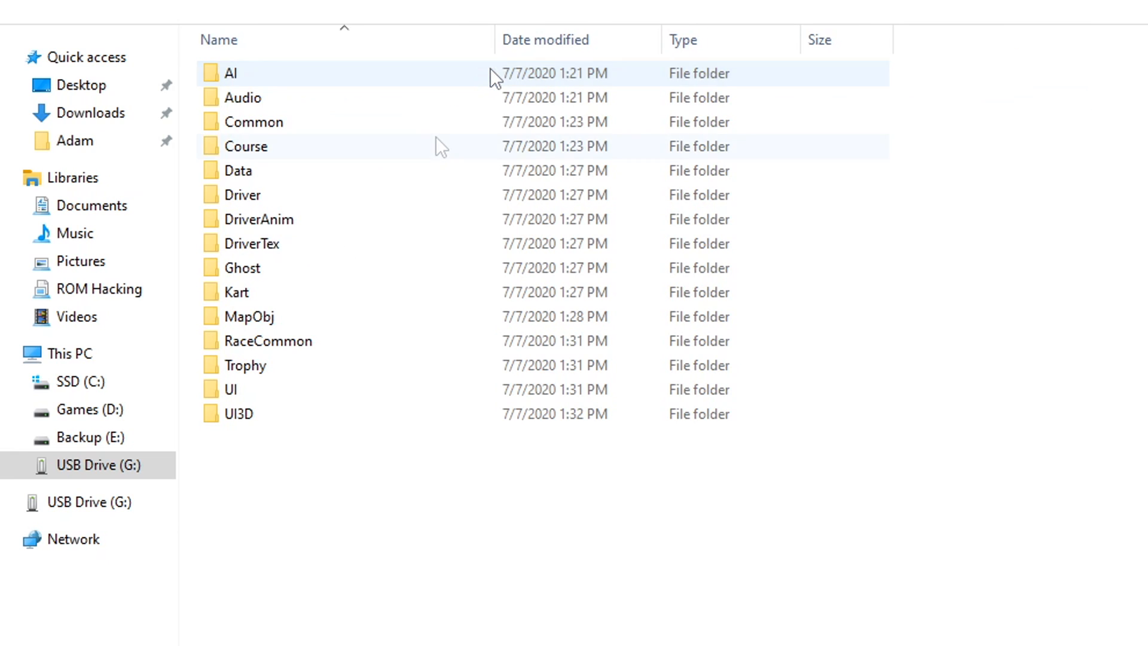
Open Mario Kart 8 Deluxe's Course folder, scroll the tracks and open Du_MuteCity.
{"action": "left_click", "coordinate": [244, 145]}
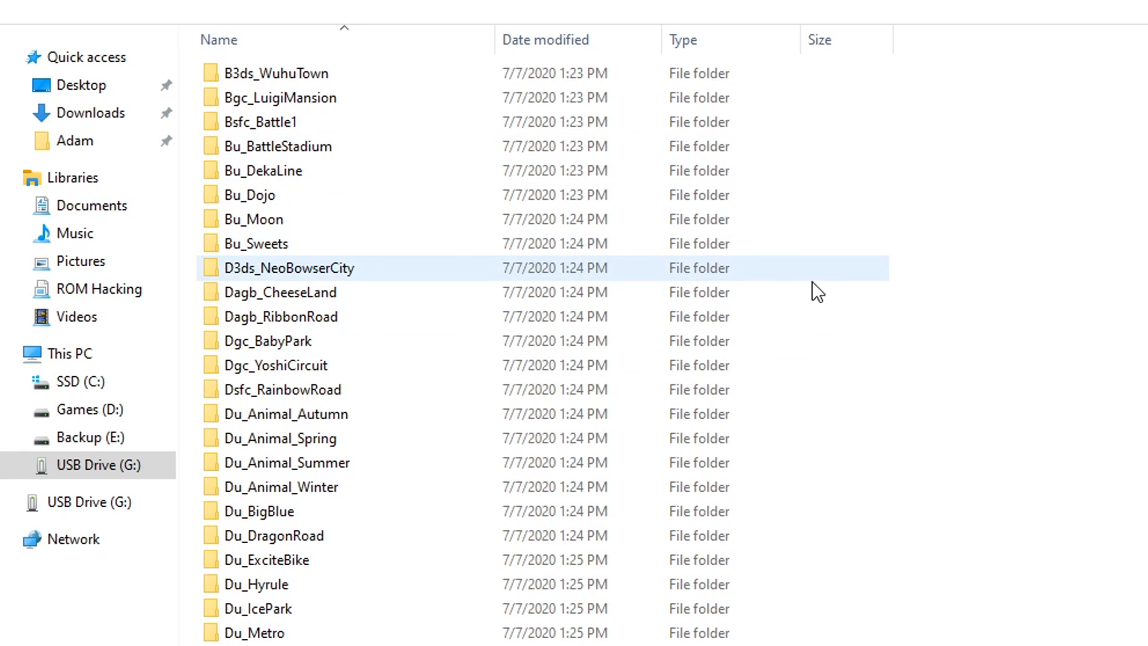
{"action": "scroll", "scroll_direction": "down", "scroll_amount": 3}
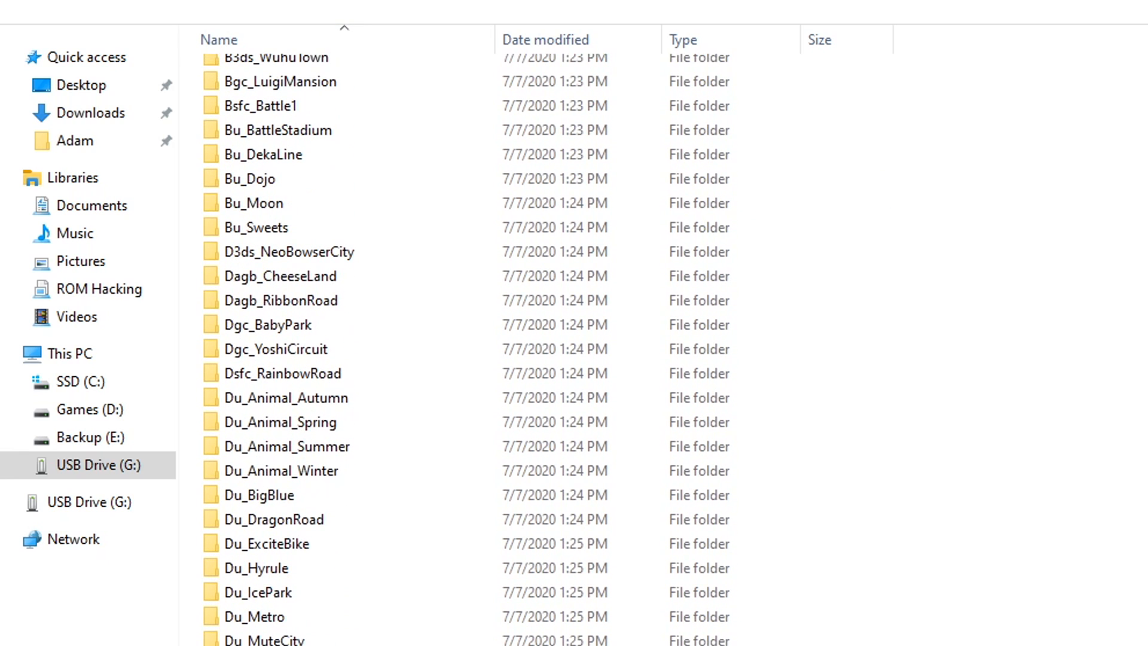
{"action": "left_click", "coordinate": [263, 637]}
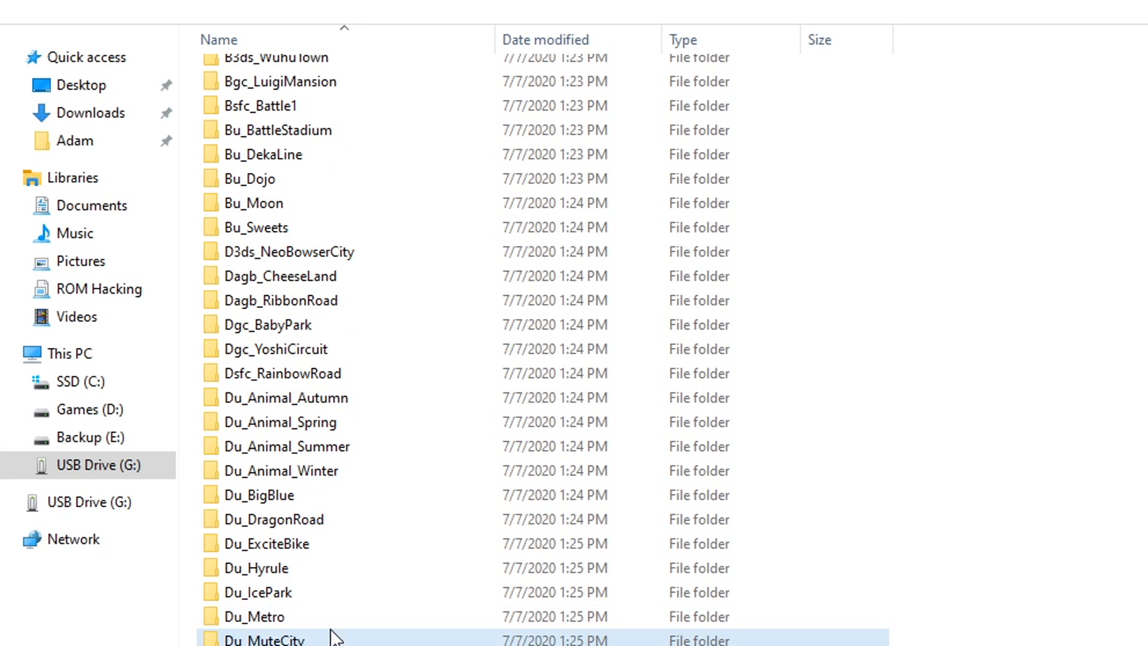
{"action": "double_click", "coordinate": [263, 639]}
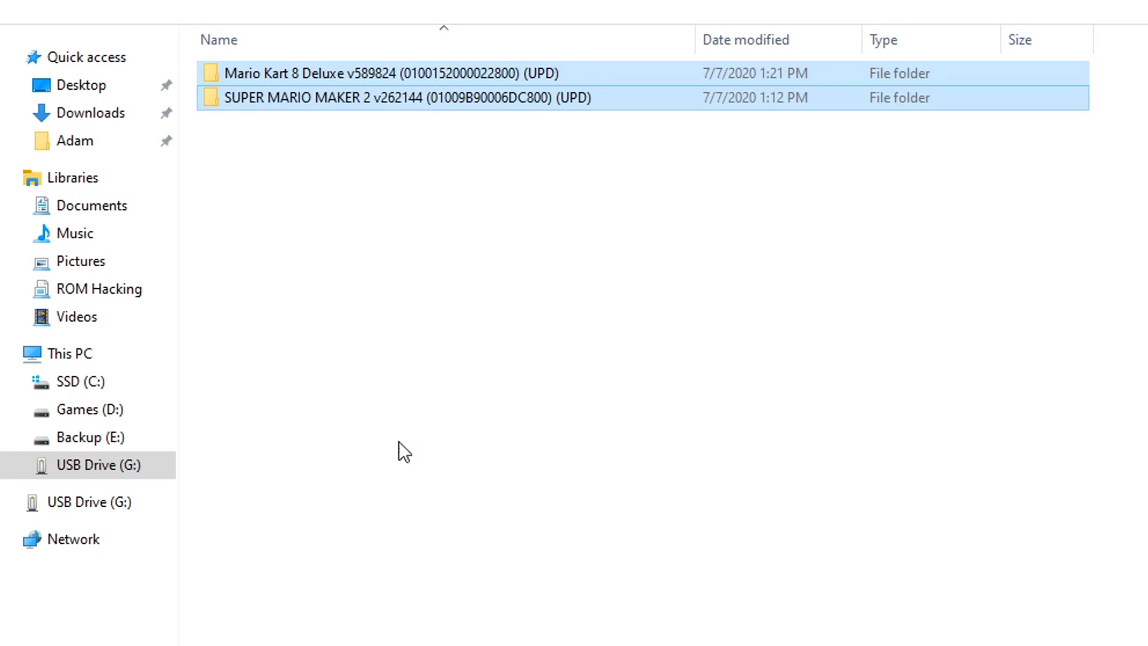
Select both game dump folders in RomFS and open the ROM_Hacking folder on Games (D:).
{"action": "left_click", "coordinate": [67, 353]}
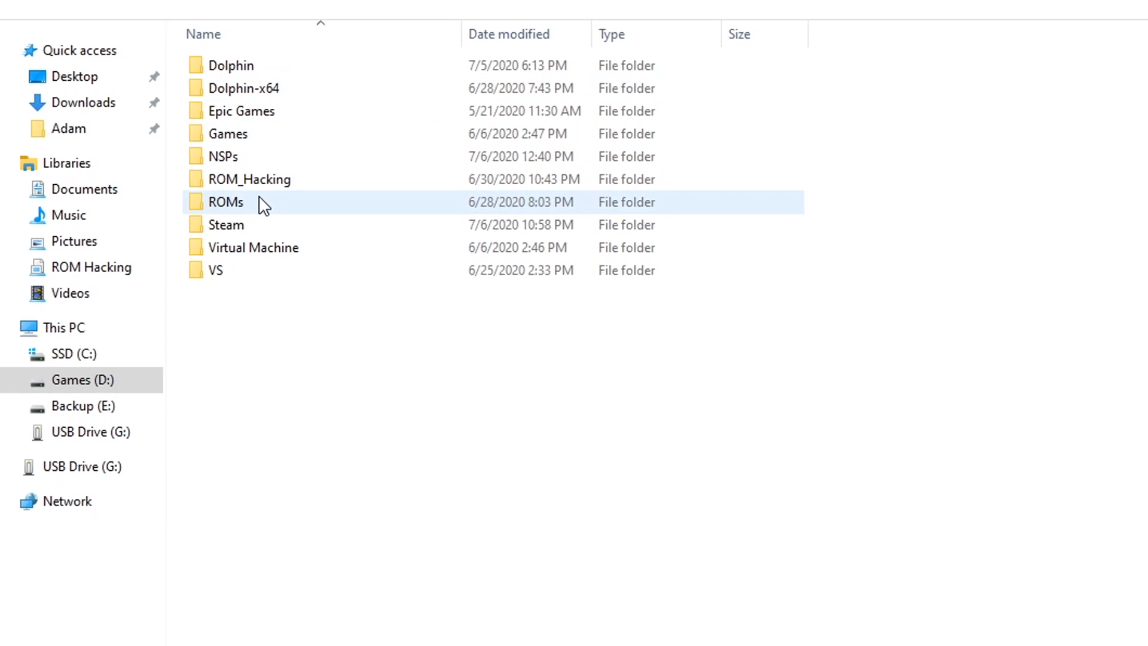
{"action": "double_click", "coordinate": [229, 201]}
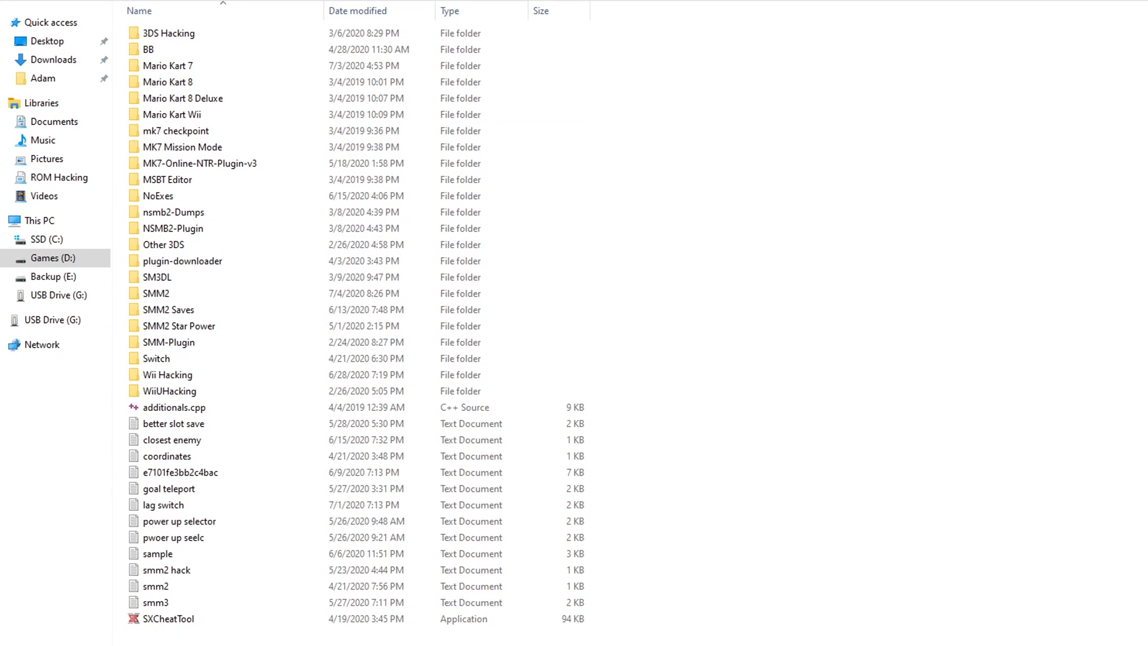